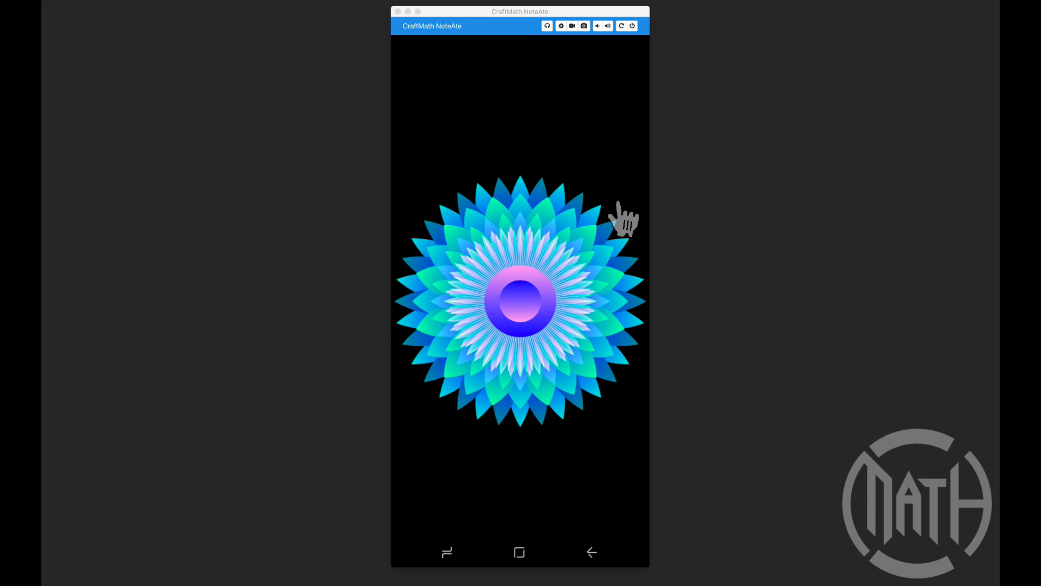
mouse_move(348, 306)
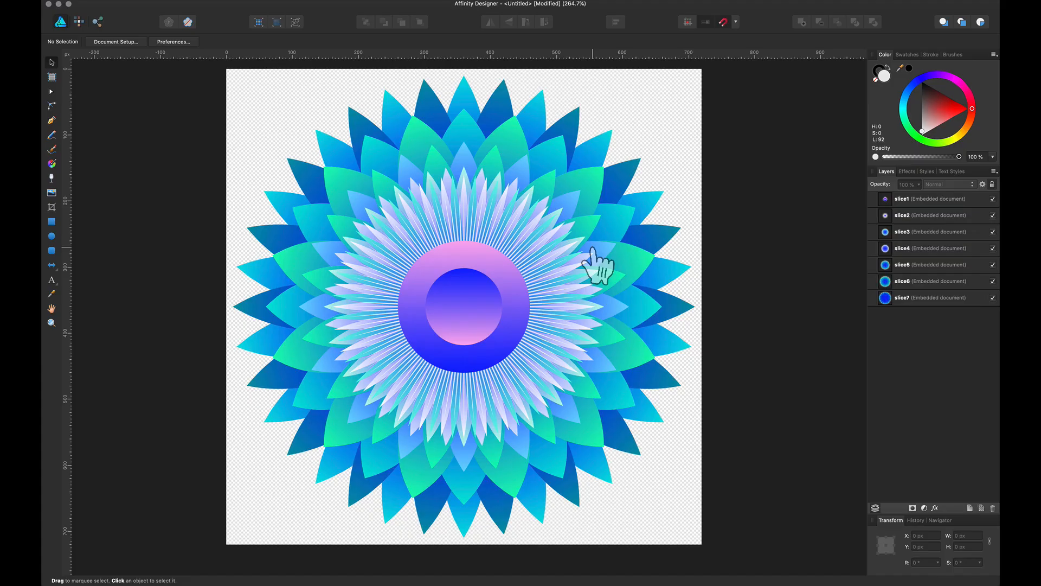
mouse_move(998, 323)
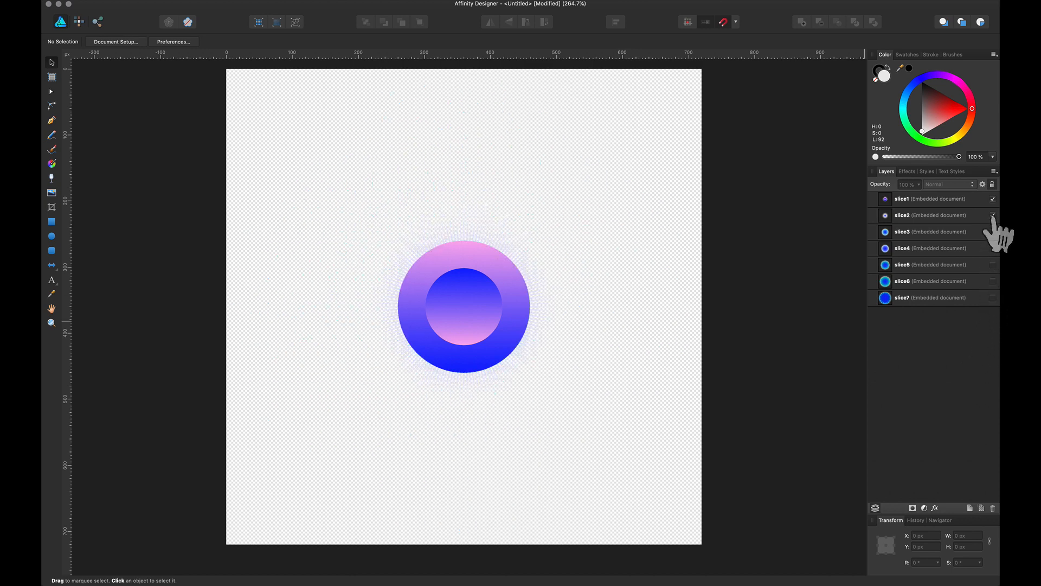
Step: Hide the slice1 centre layer, then reveal the flower slices again from slice7 upward
click(992, 198)
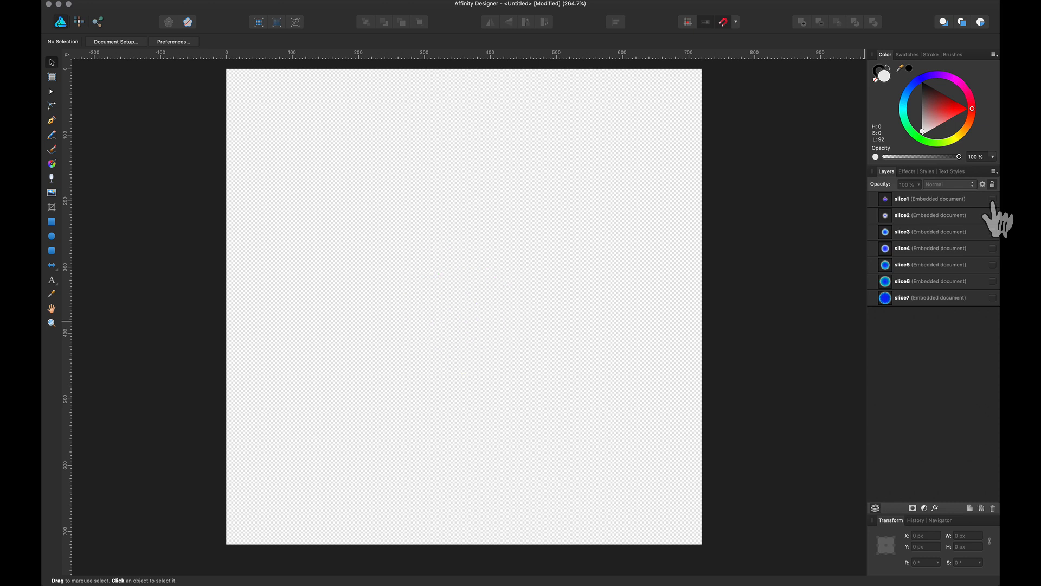
mouse_move(995, 215)
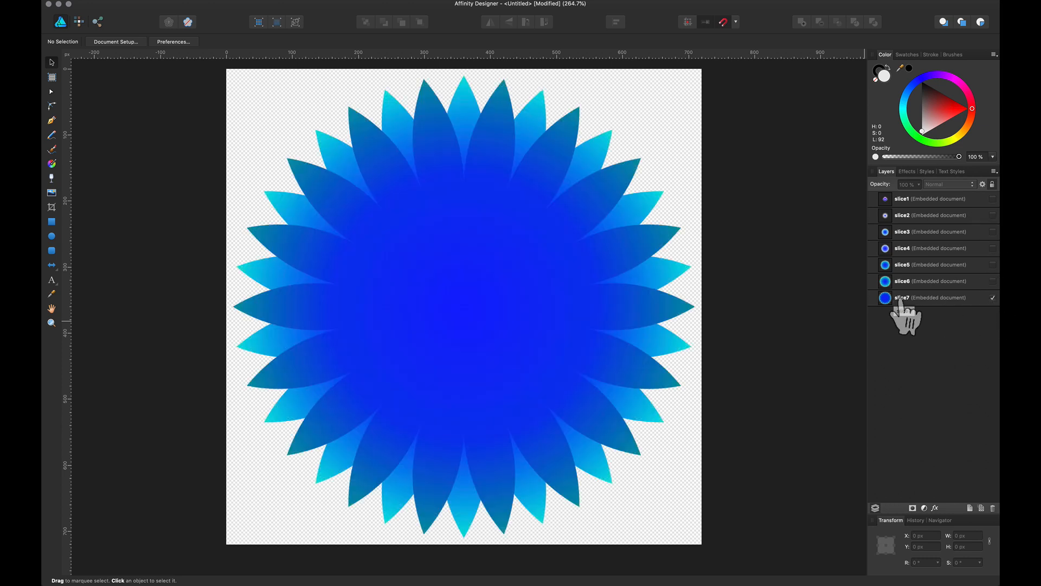
mouse_move(953, 303)
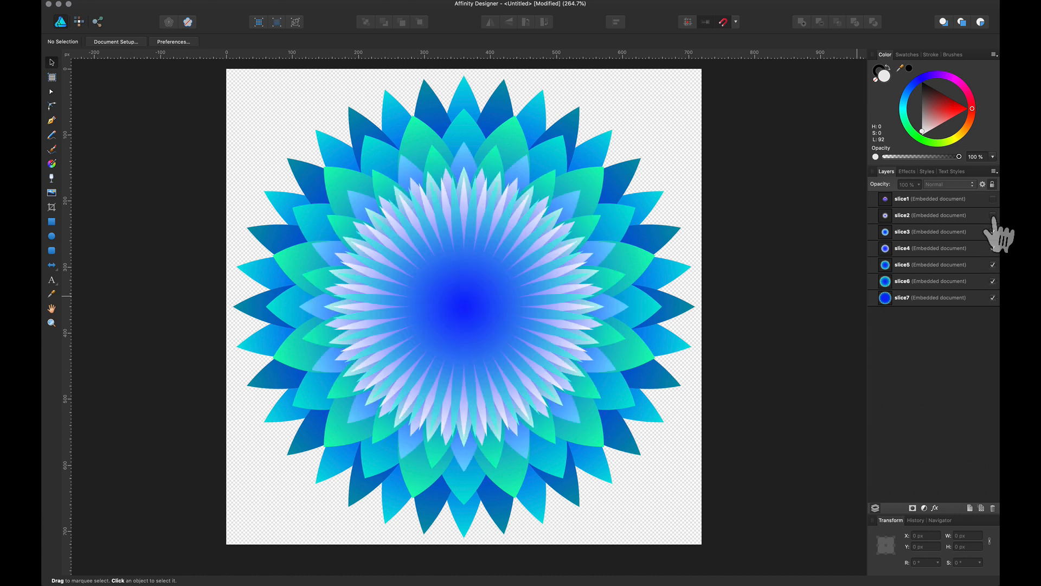
click(992, 199)
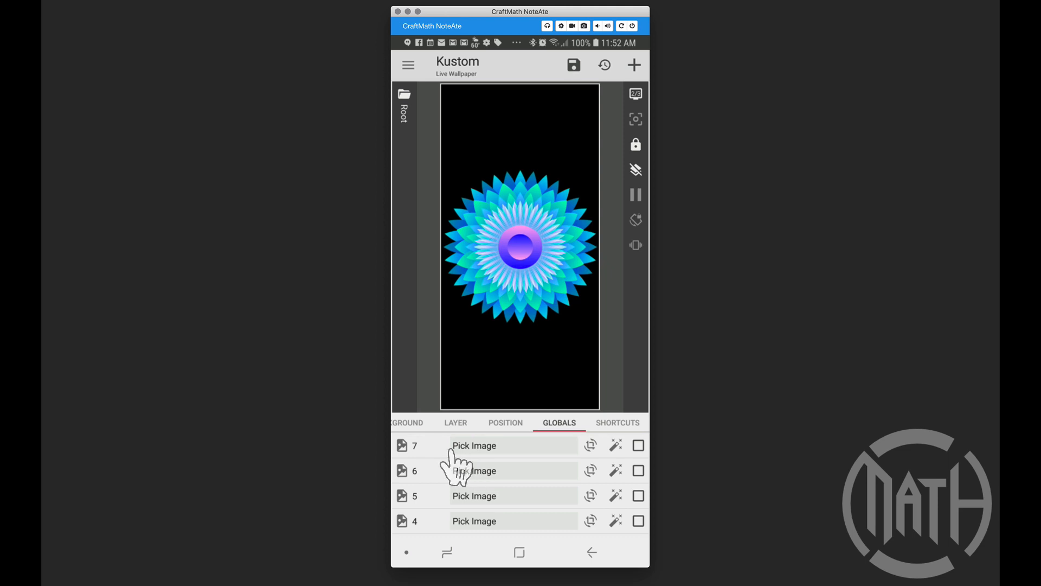
mouse_move(429, 501)
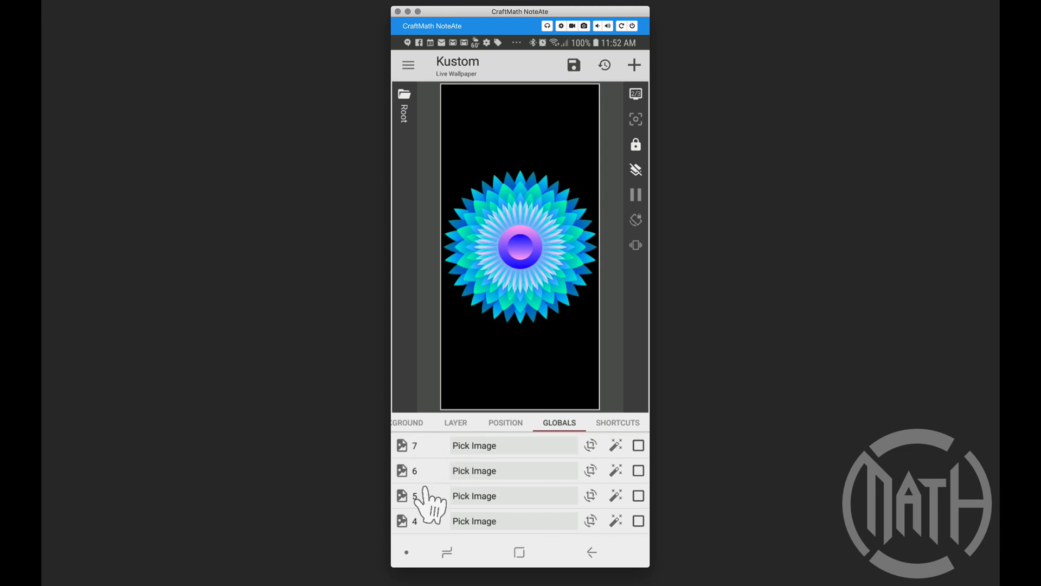
scroll(down, 3)
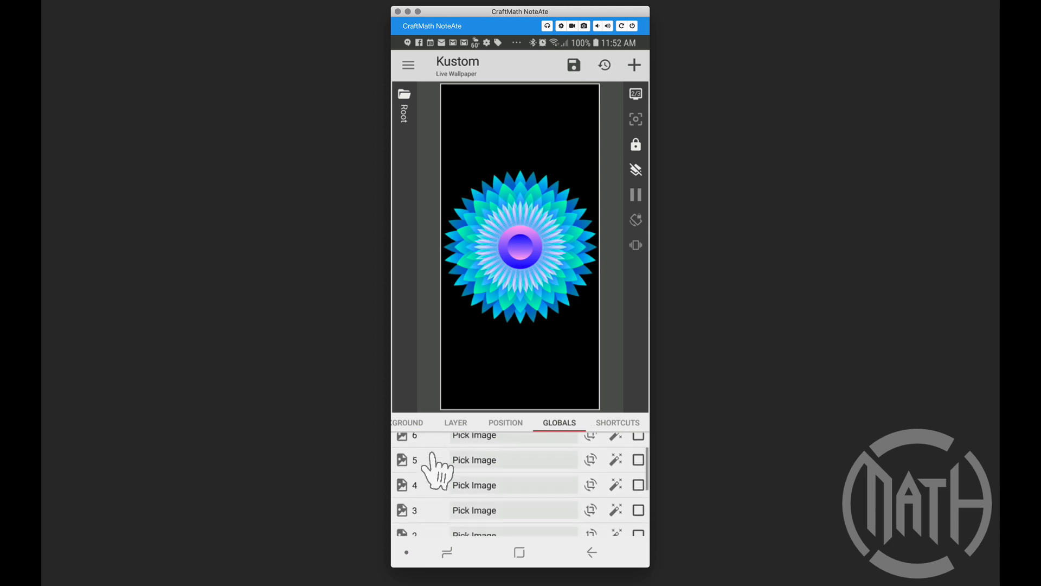
scroll(down, 3)
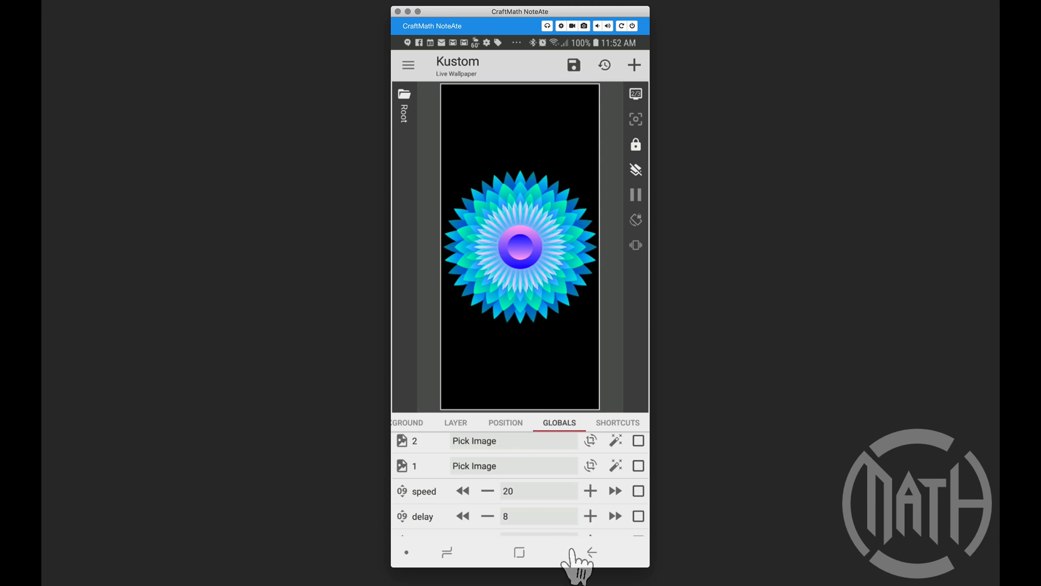
Step: Try higher speed values, step down through 110 and 80, and settle the speed global at 70
click(614, 490)
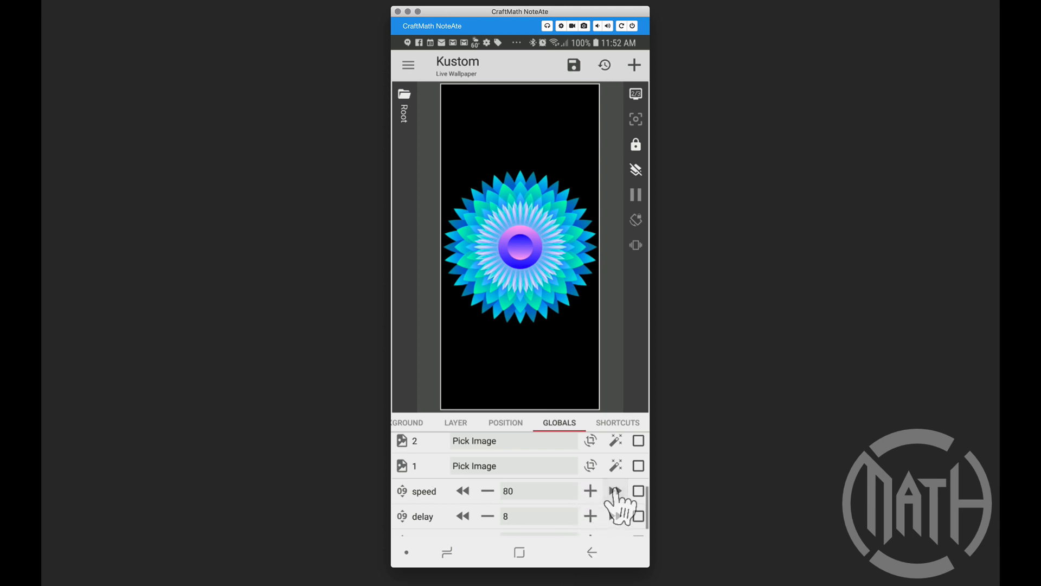
click(590, 490)
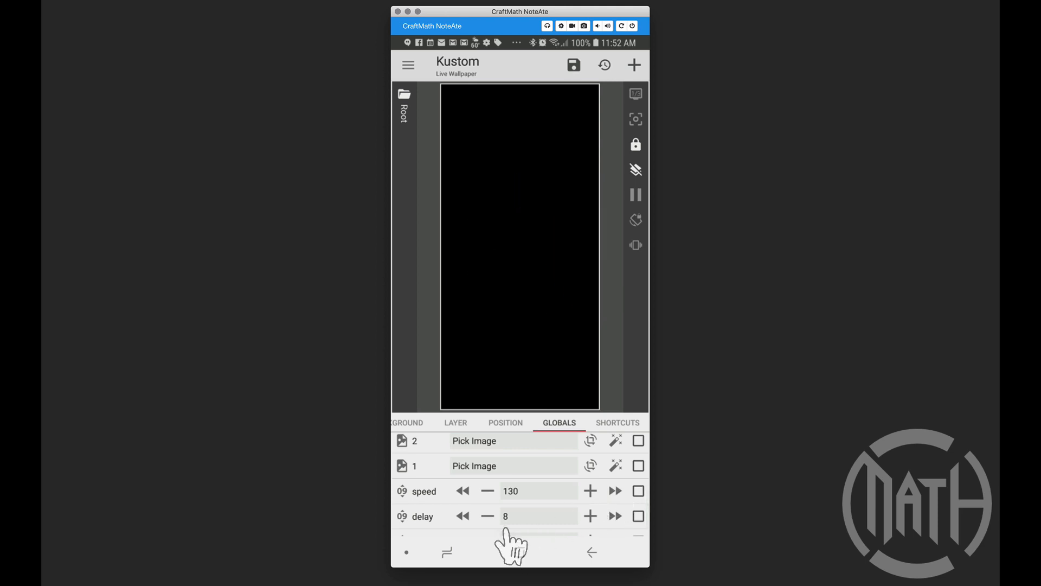
click(463, 490)
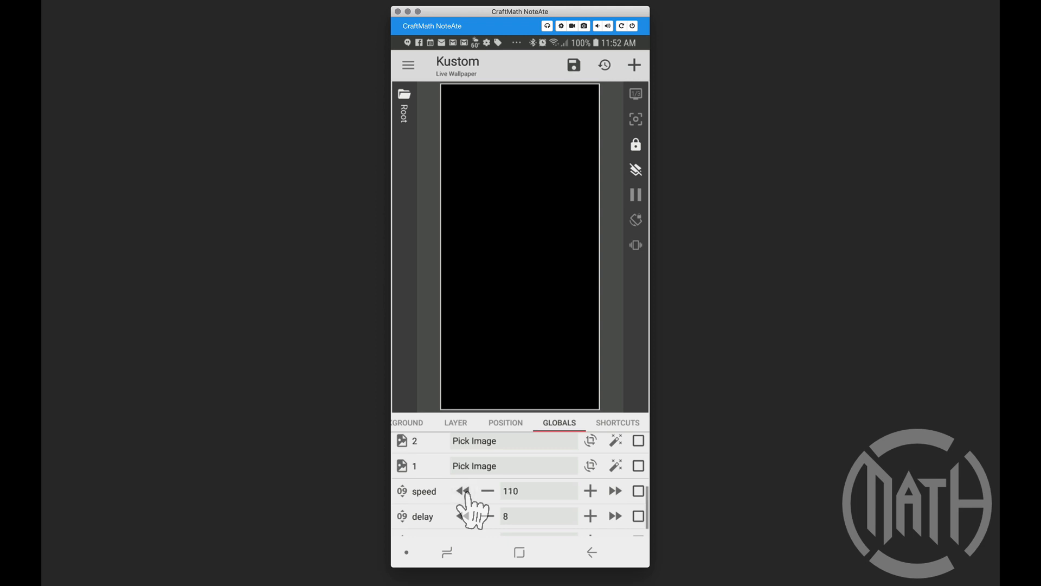
click(462, 490)
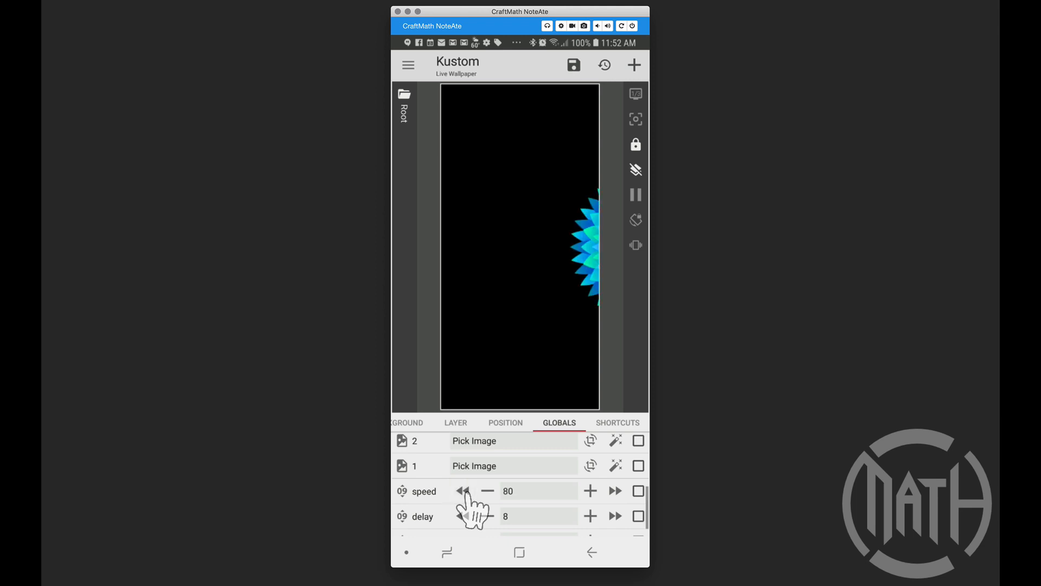
click(486, 491)
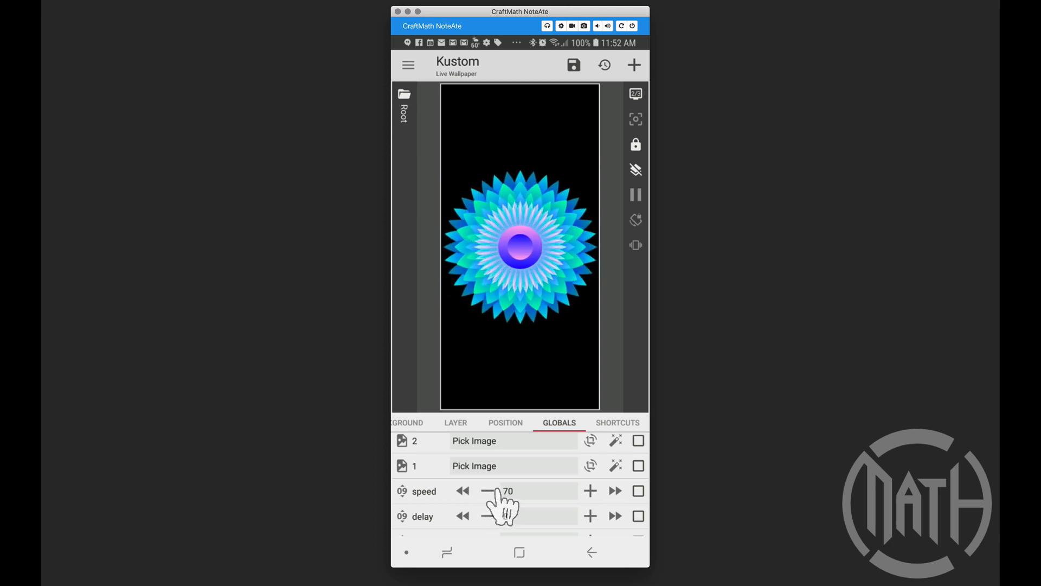
scroll(down, 3)
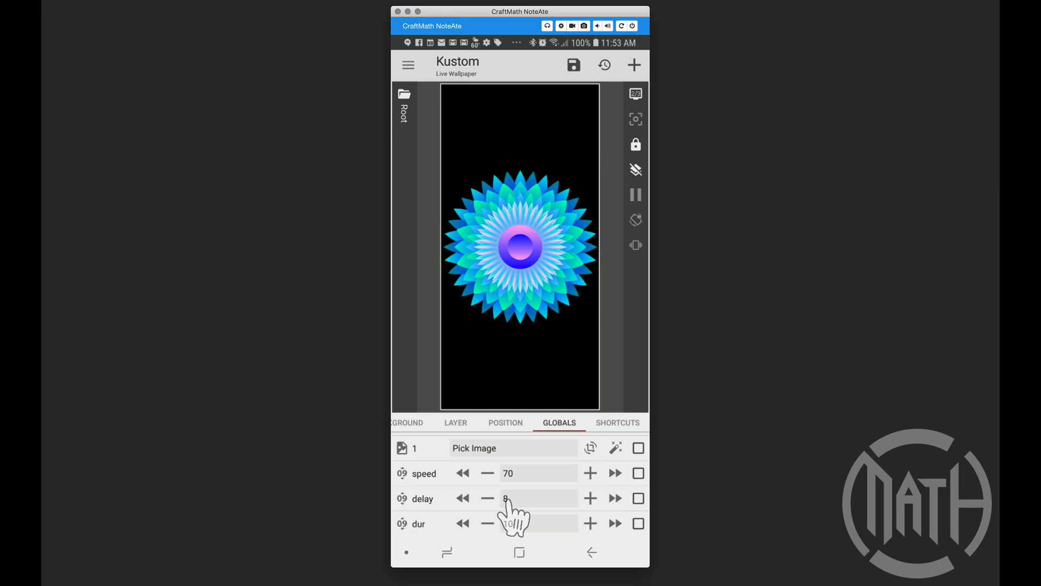
Step: Set the globals to speed 40, delay 7 and dur 5
click(590, 523)
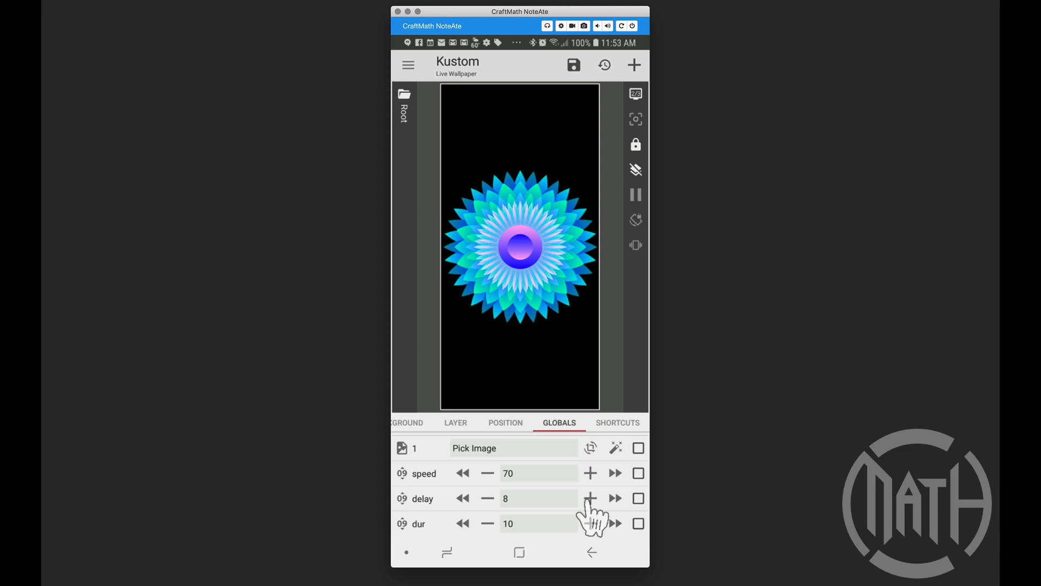
click(590, 498)
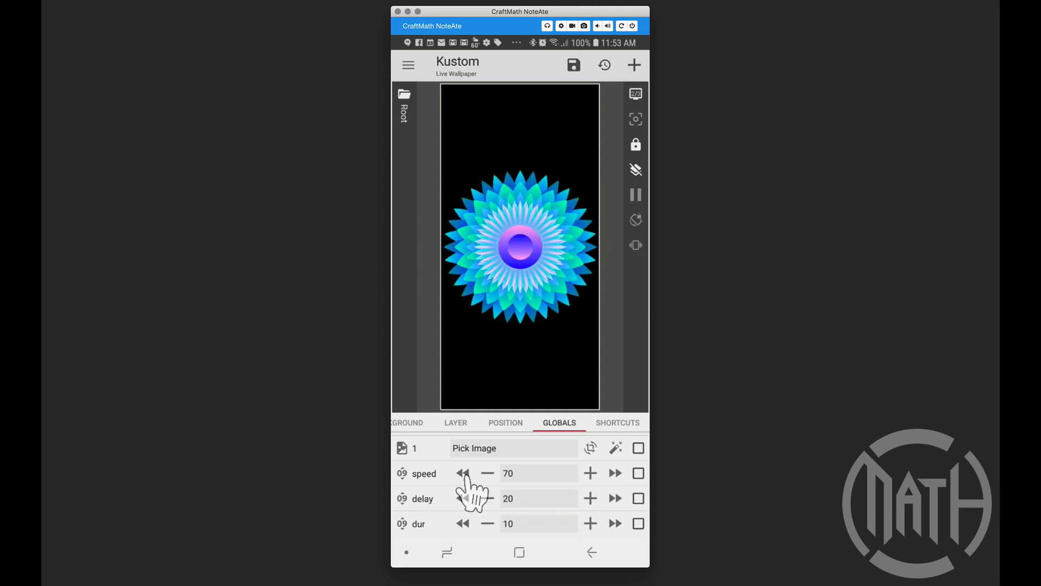
click(487, 473)
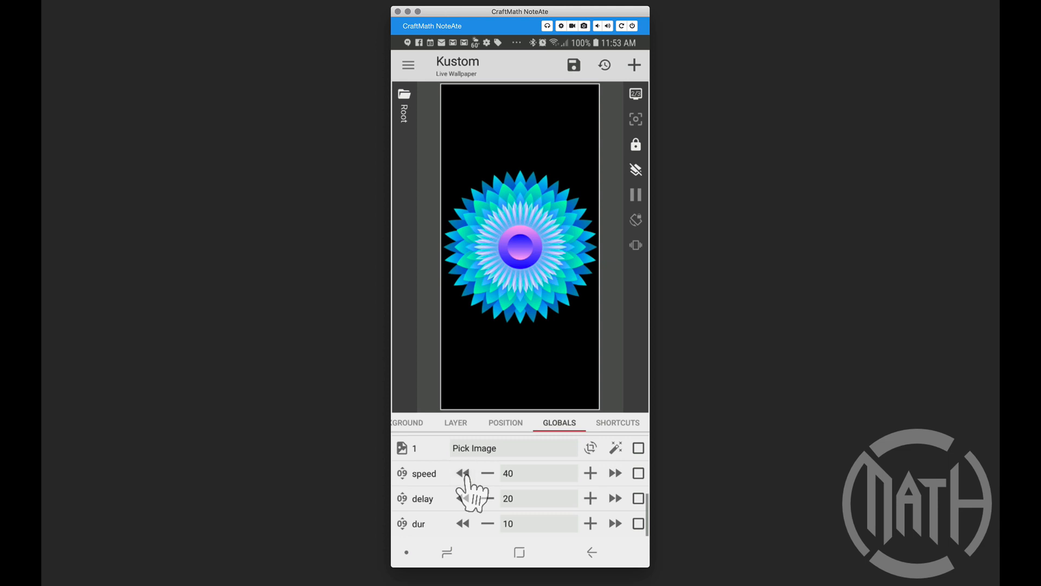
mouse_move(487, 528)
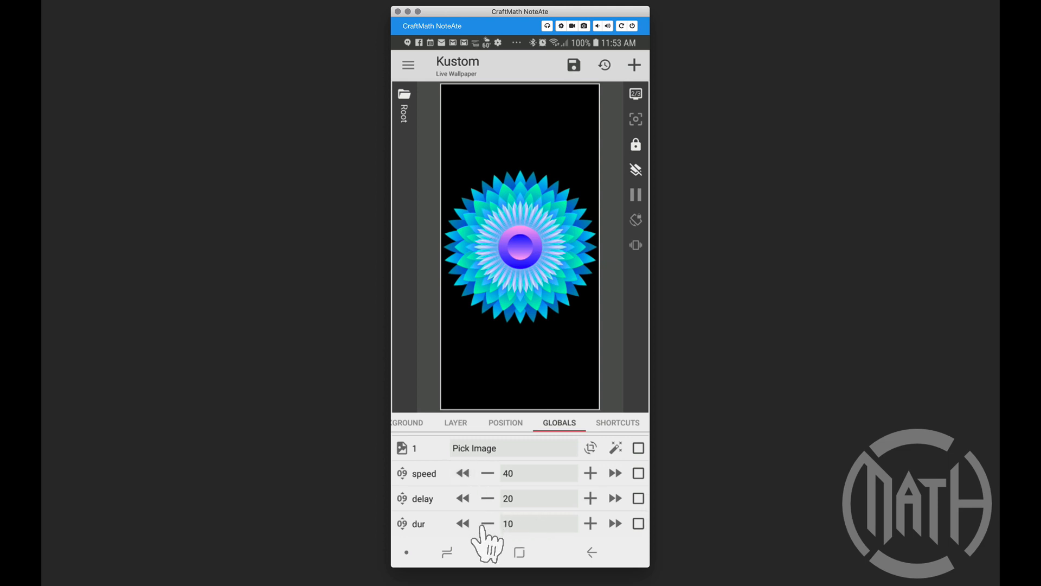
click(488, 523)
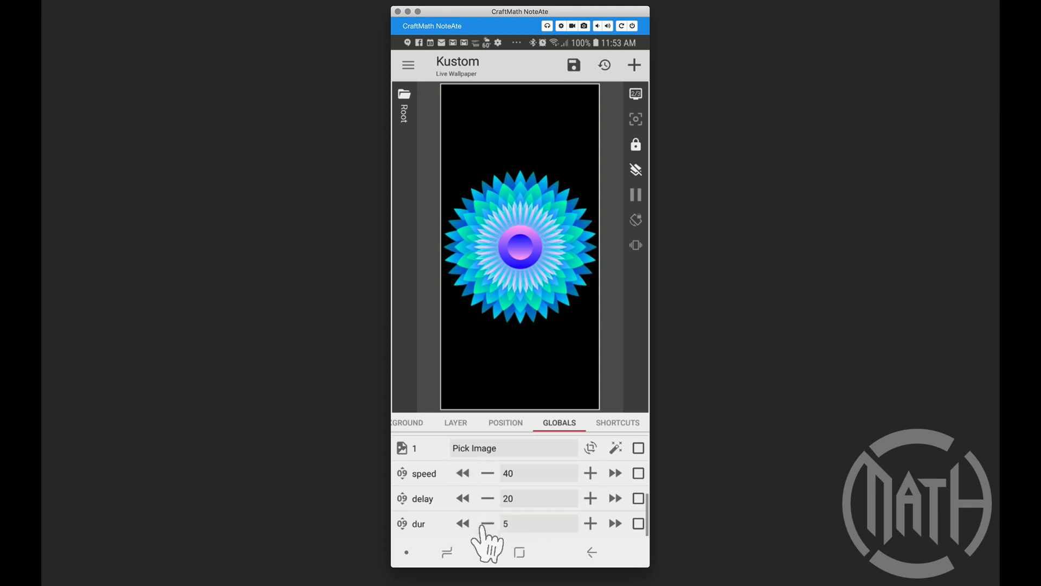
mouse_move(432, 545)
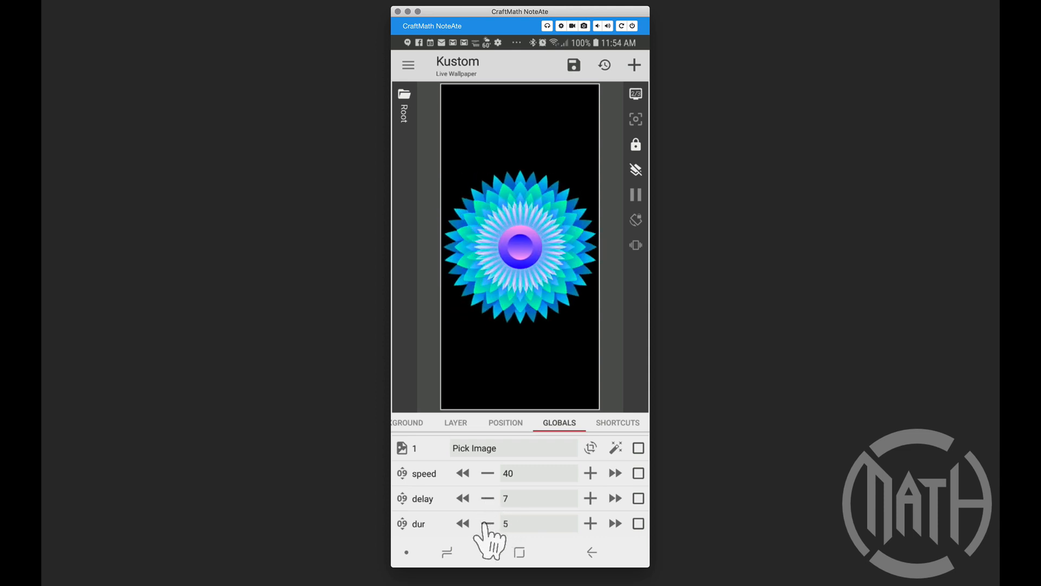
click(487, 523)
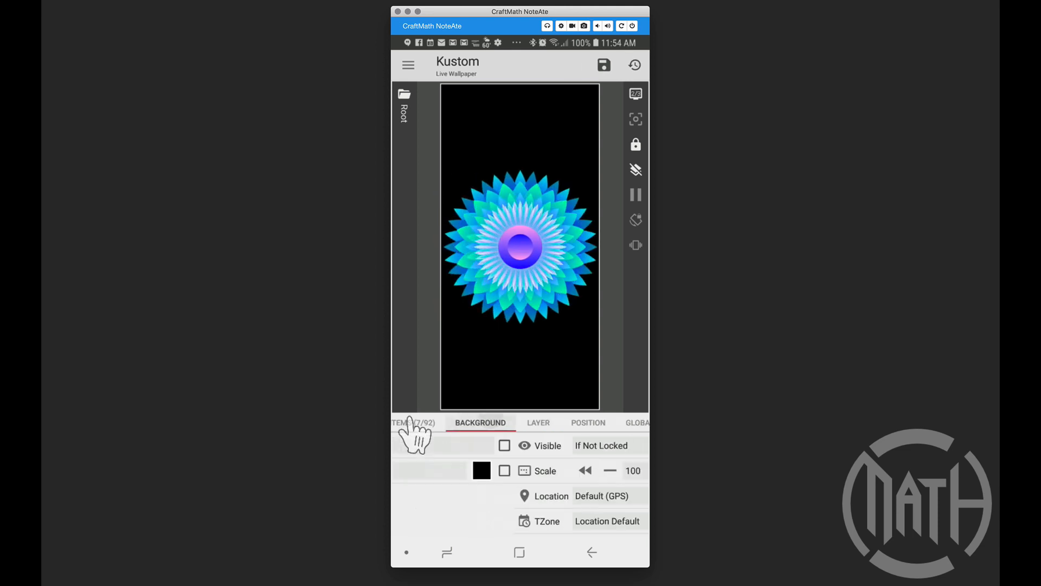
Step: From the Items list, reach image layer 7's Position and then Animation settings
click(413, 422)
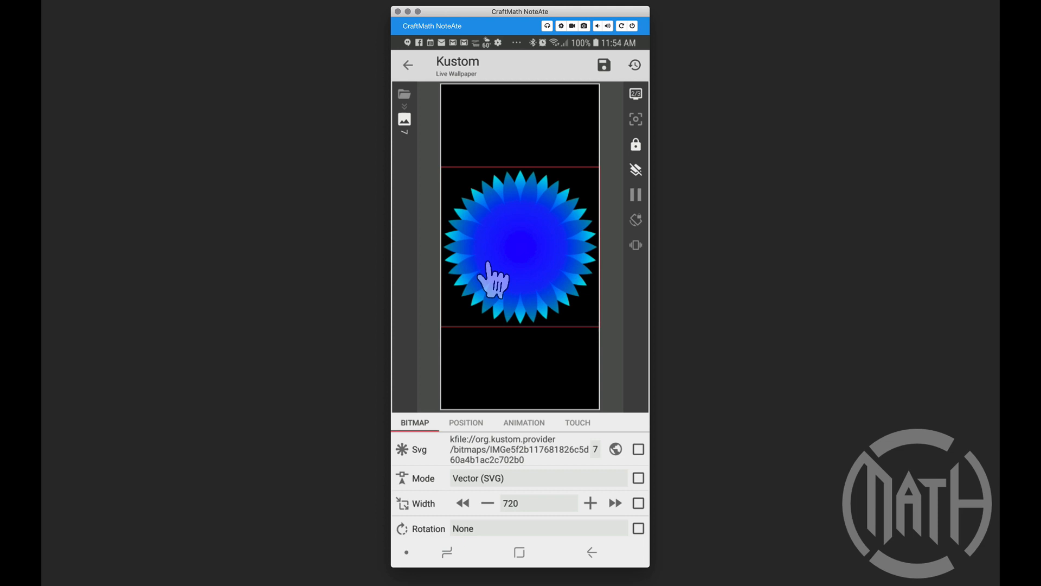
mouse_move(472, 502)
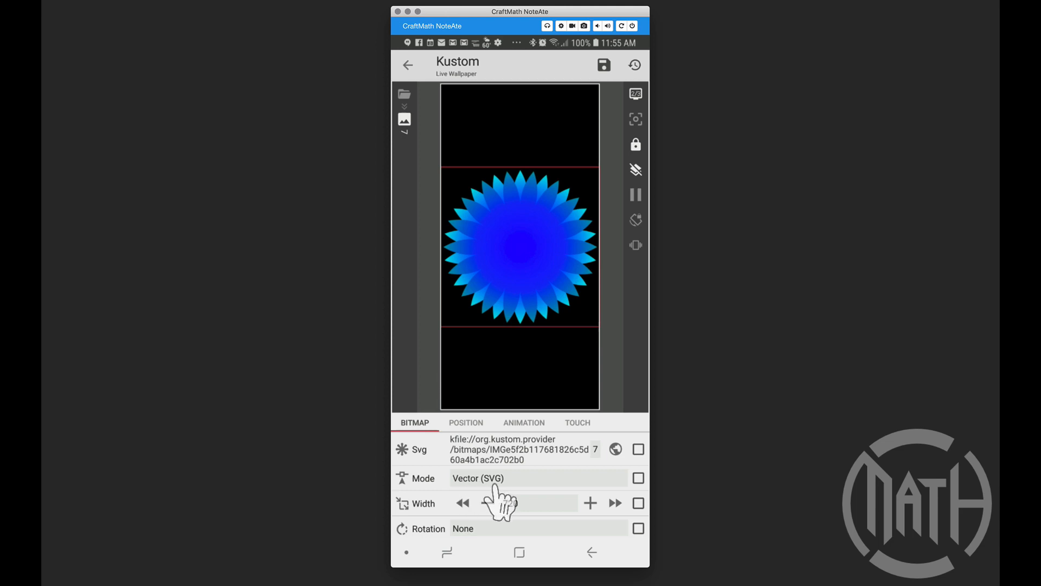
click(465, 422)
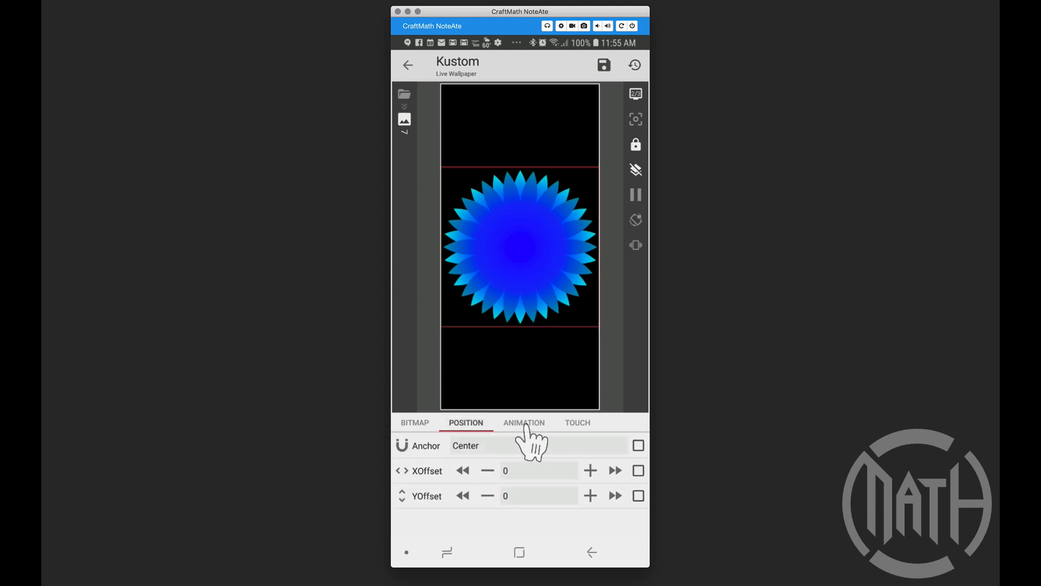
click(523, 422)
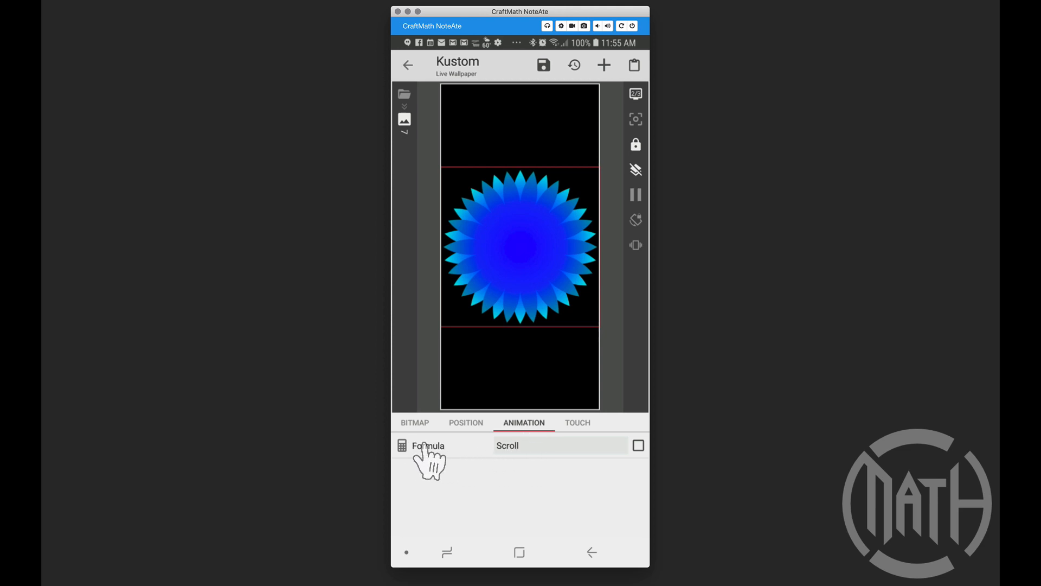
mouse_move(525, 458)
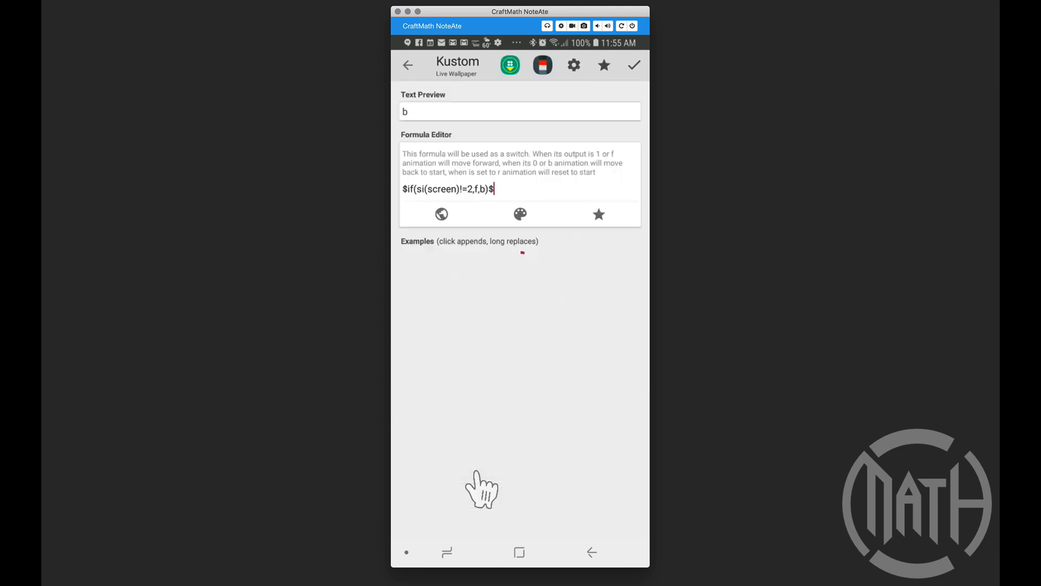
Step: Set the animation formula to $if(si(screen)!=2,f,b)$ and the duration to $gv(dur)$
click(442, 214)
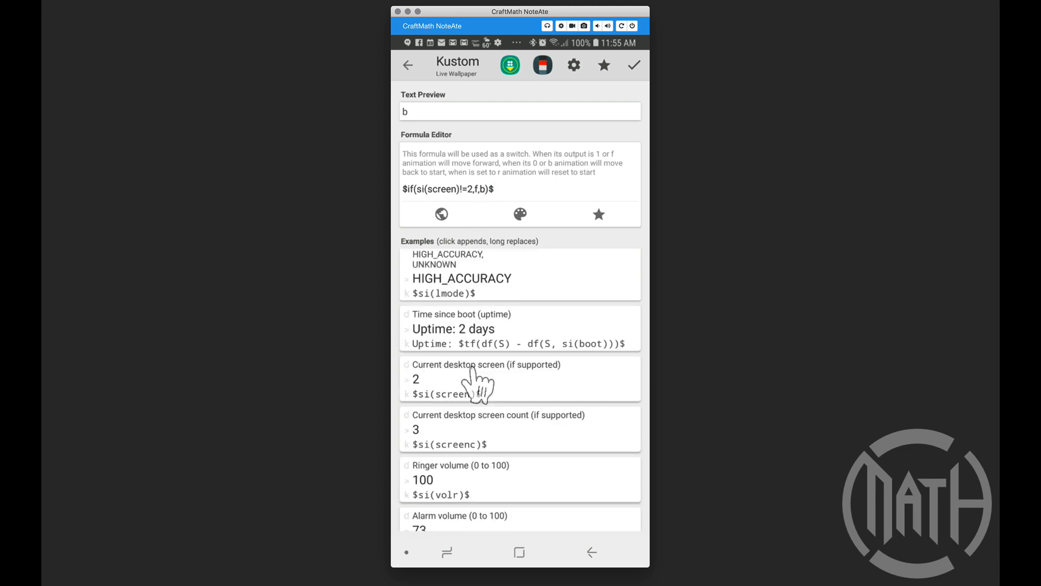
mouse_move(448, 395)
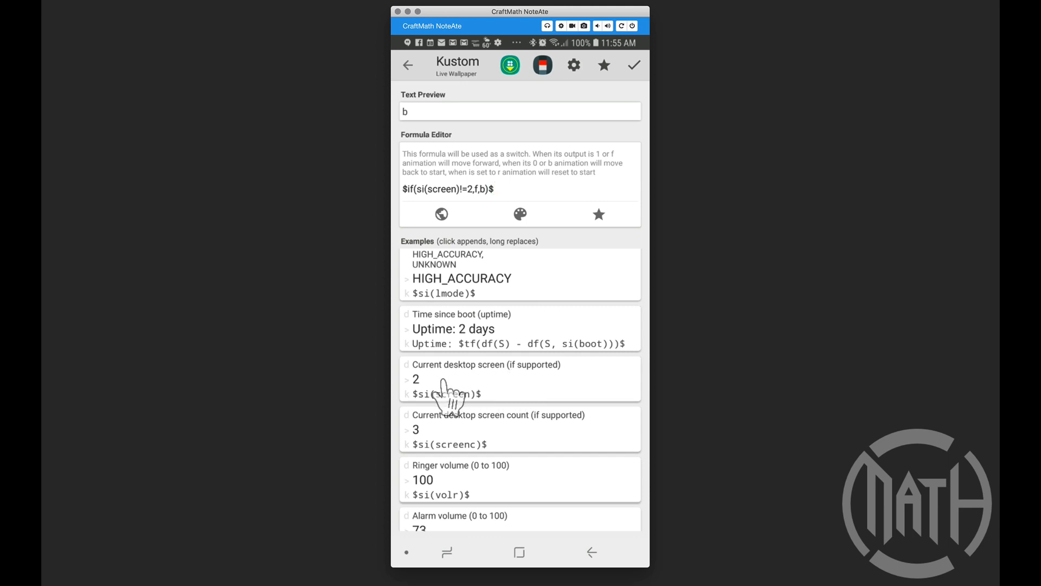
mouse_move(432, 398)
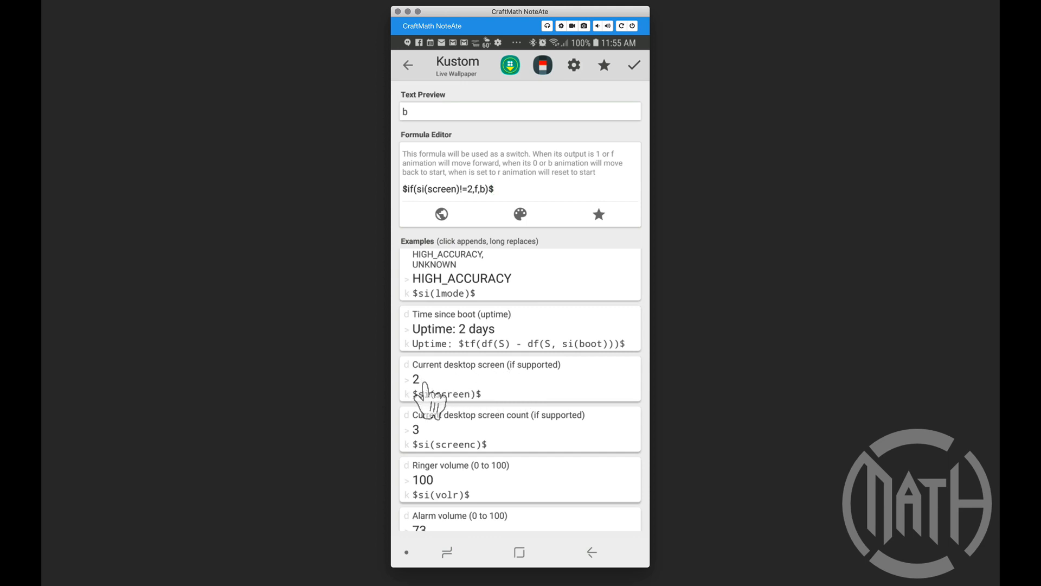
mouse_move(435, 442)
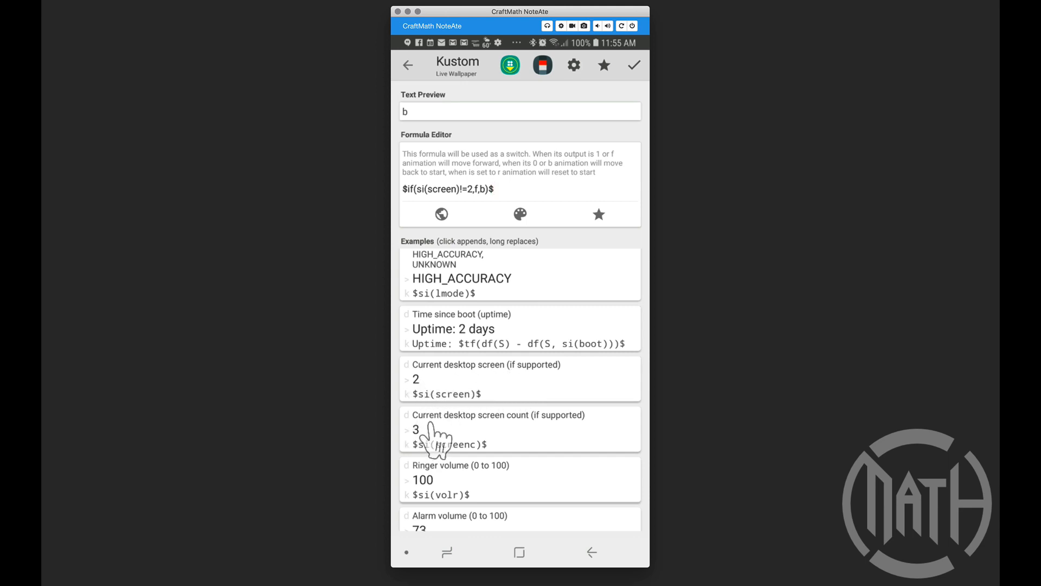
mouse_move(438, 401)
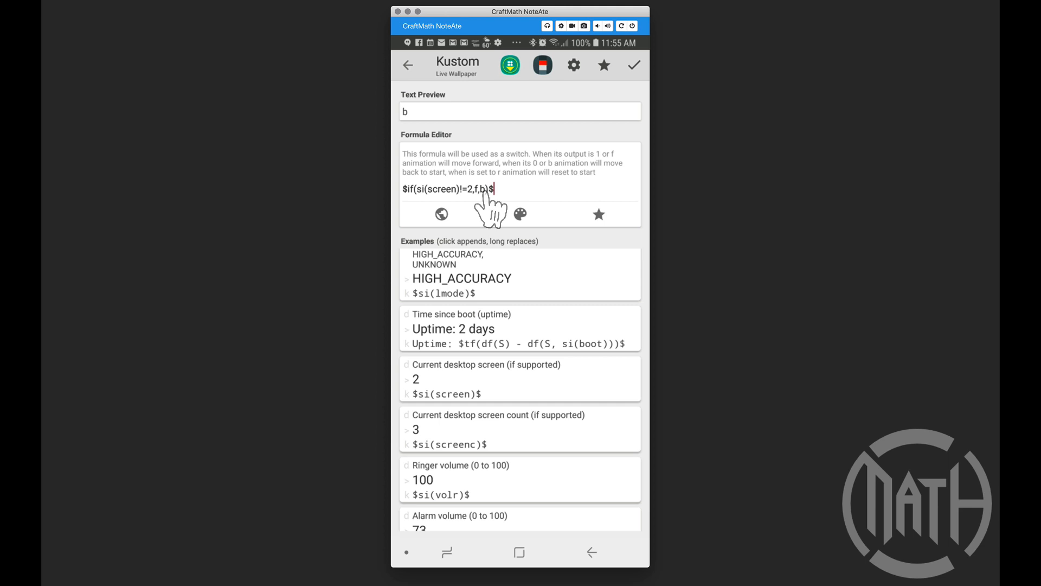
click(632, 64)
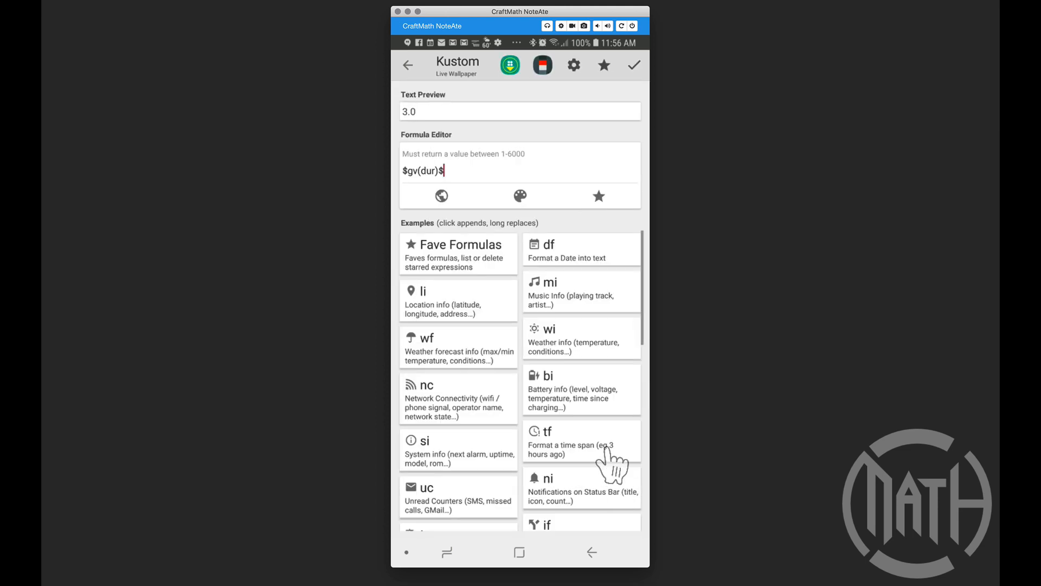
click(633, 65)
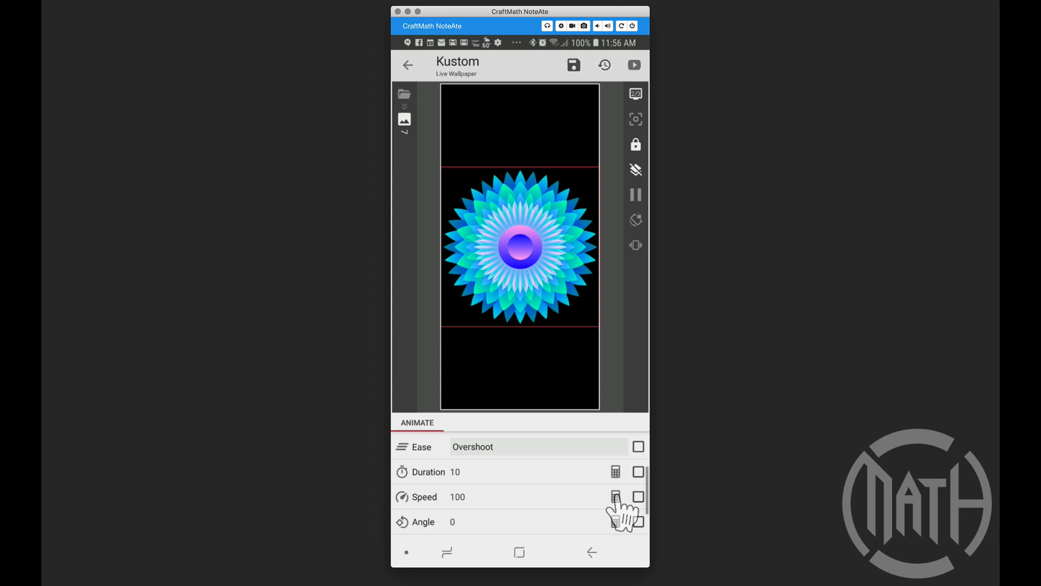
Step: Set speed to $gv(speed)$ and delay to $gv(delay)/10*7$, then begin the angle formula
click(615, 496)
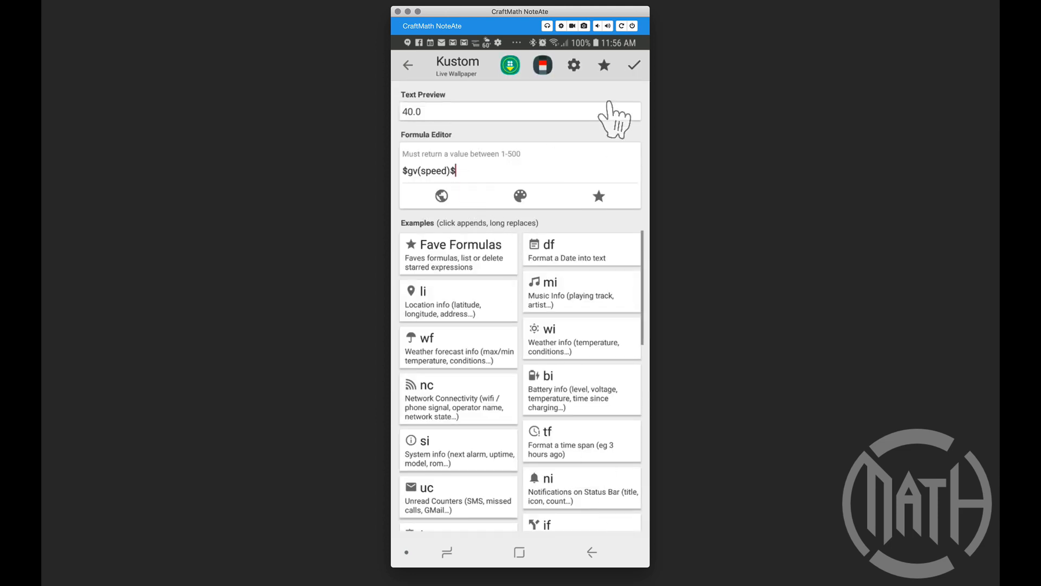
click(633, 64)
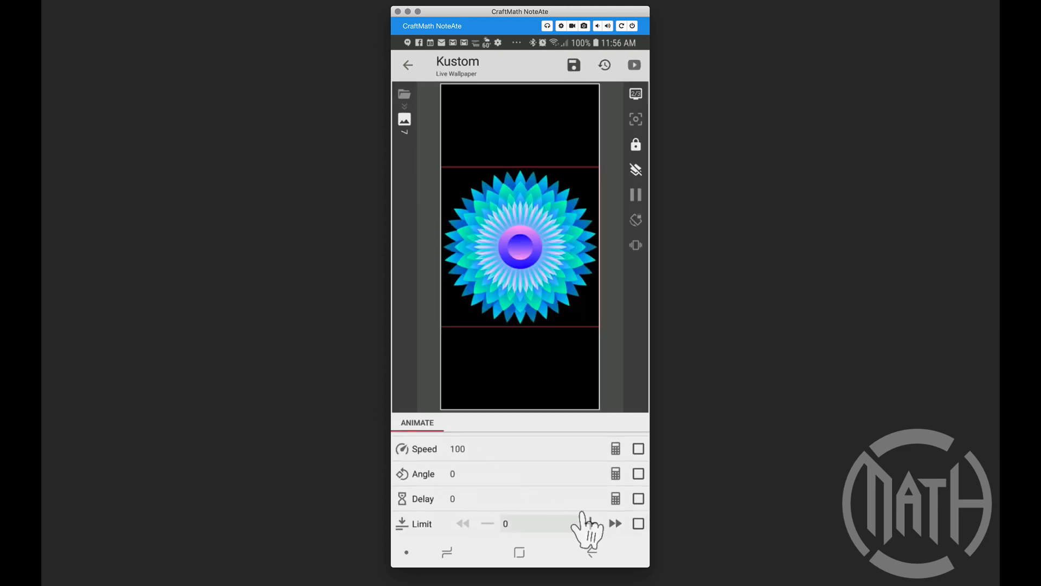
click(615, 498)
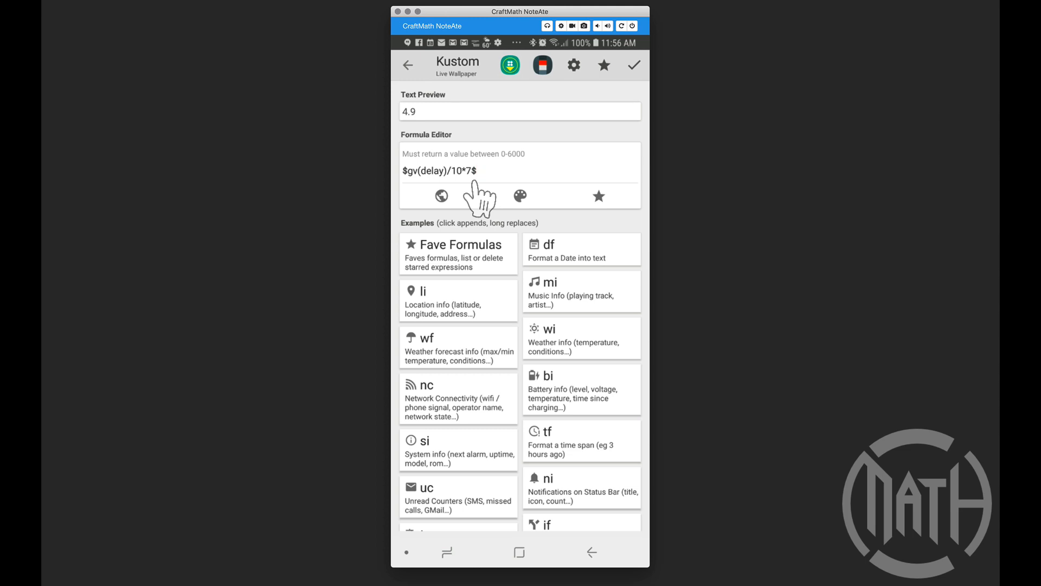
mouse_move(432, 183)
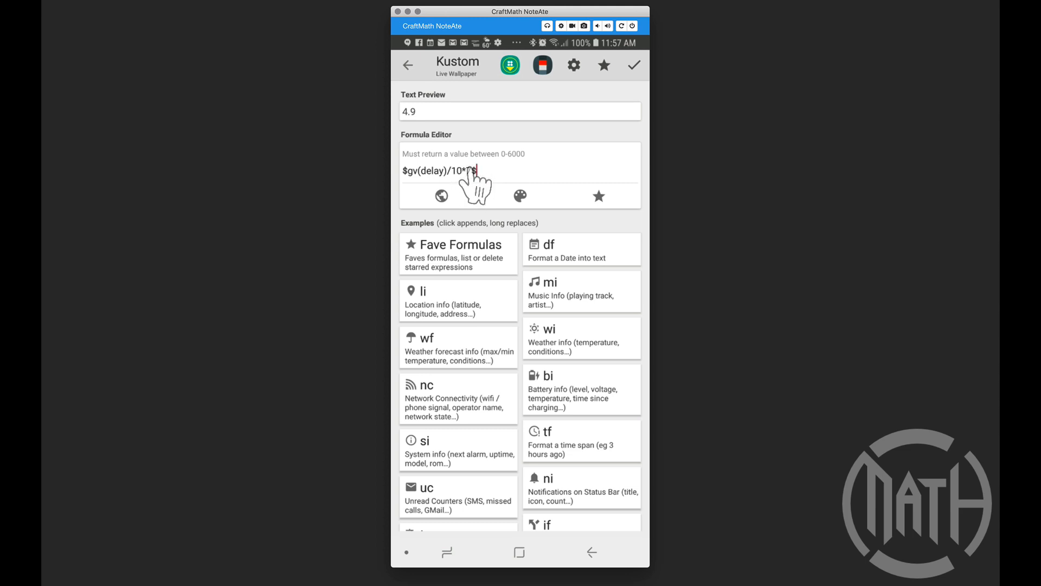
mouse_move(474, 193)
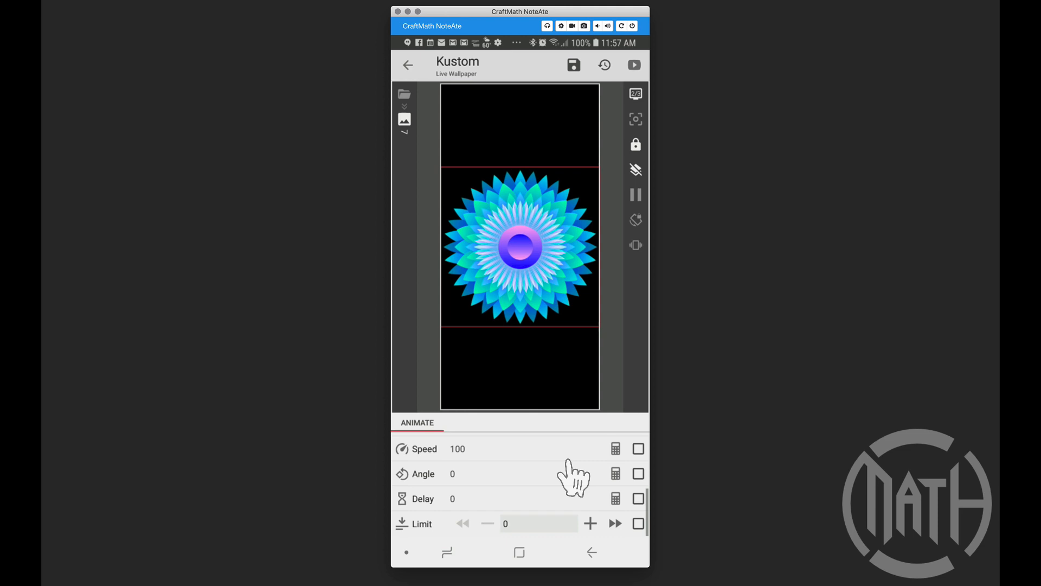
click(616, 474)
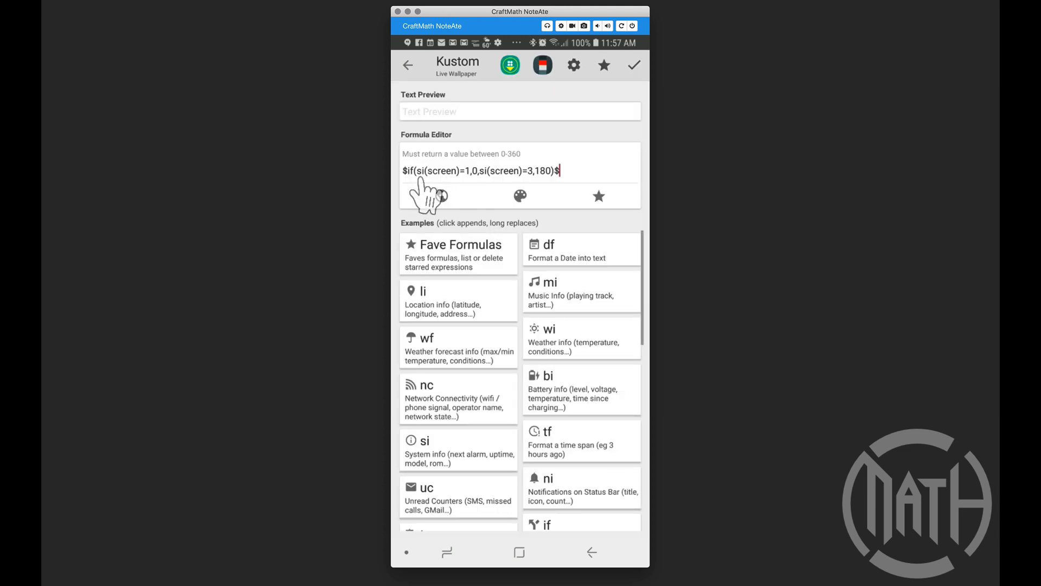
mouse_move(472, 197)
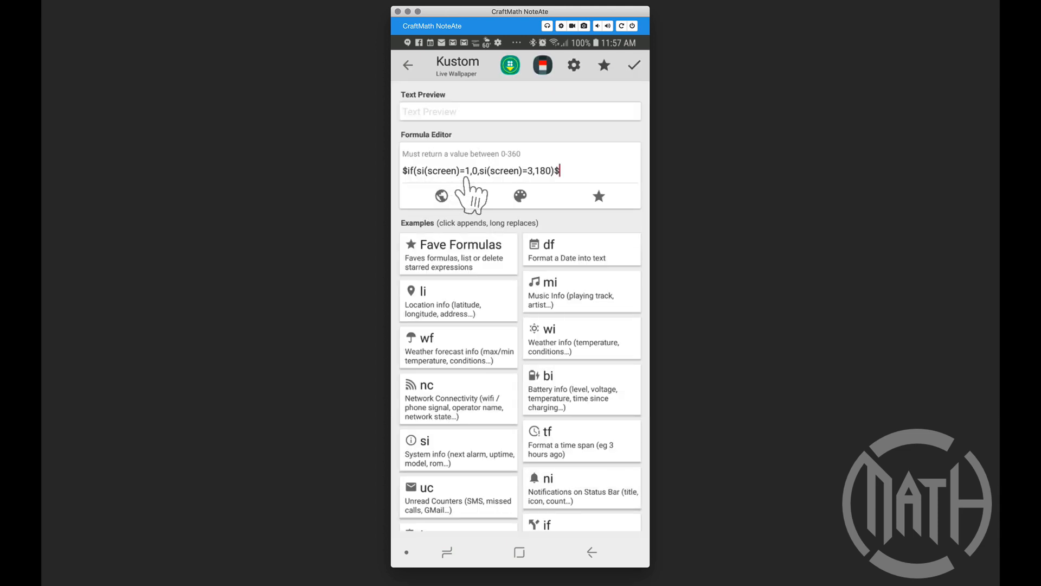
mouse_move(478, 200)
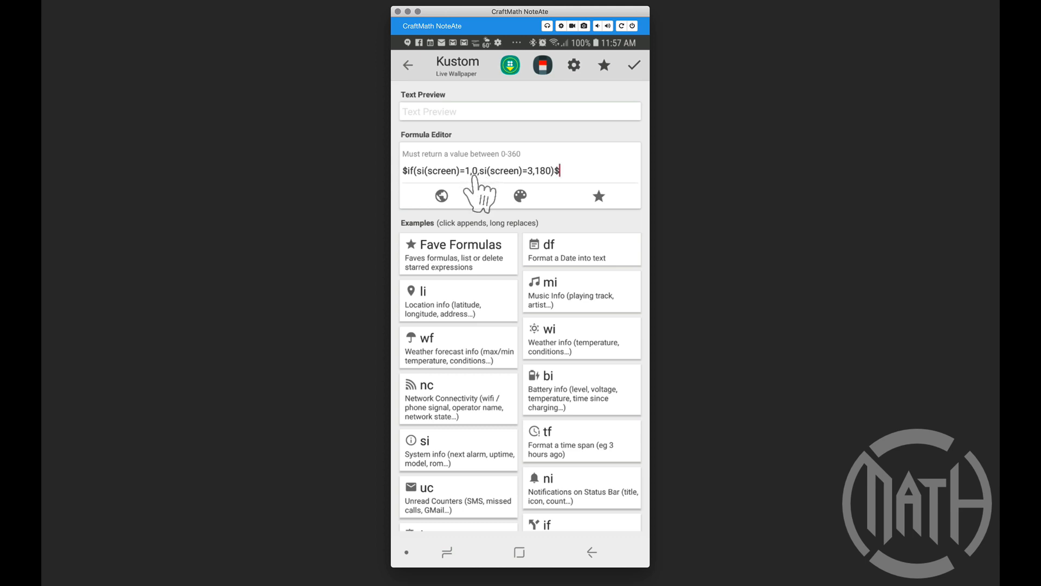
mouse_move(495, 193)
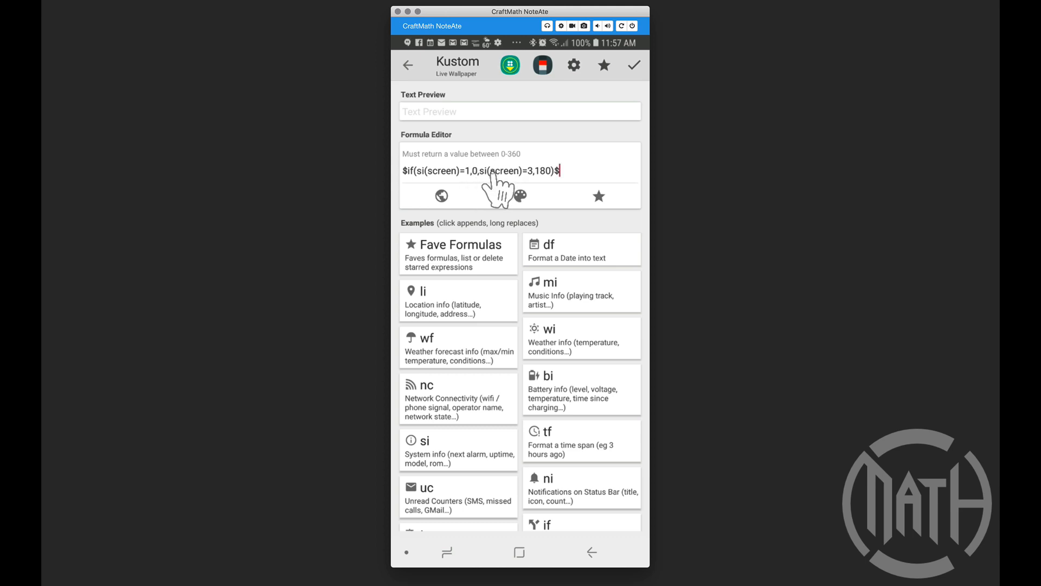
mouse_move(548, 182)
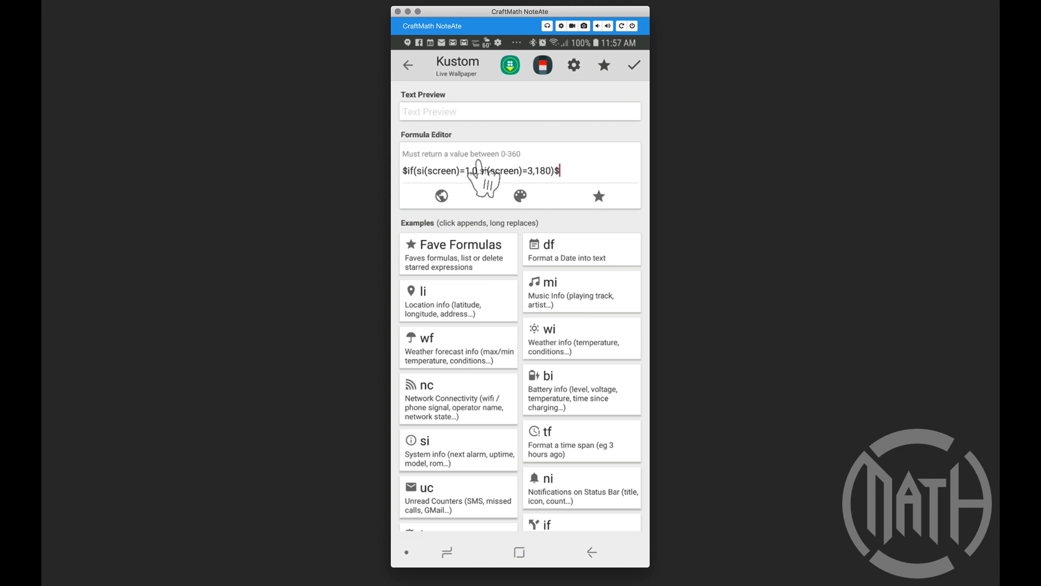
mouse_move(548, 188)
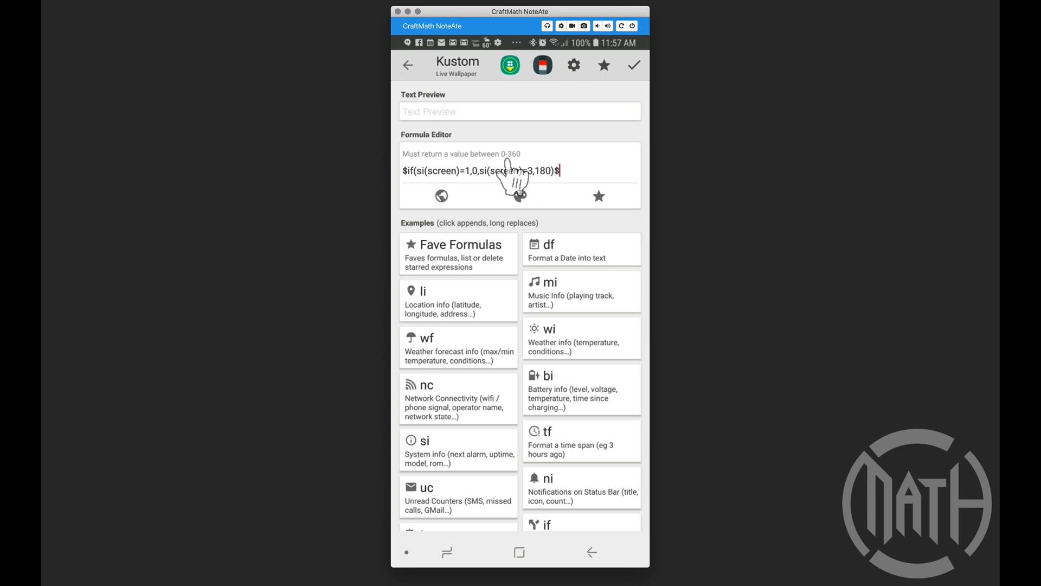
Step: Confirm the angle formula $if(si(screen)=1,0,si(screen)=3,180)$ for layer 7
click(590, 553)
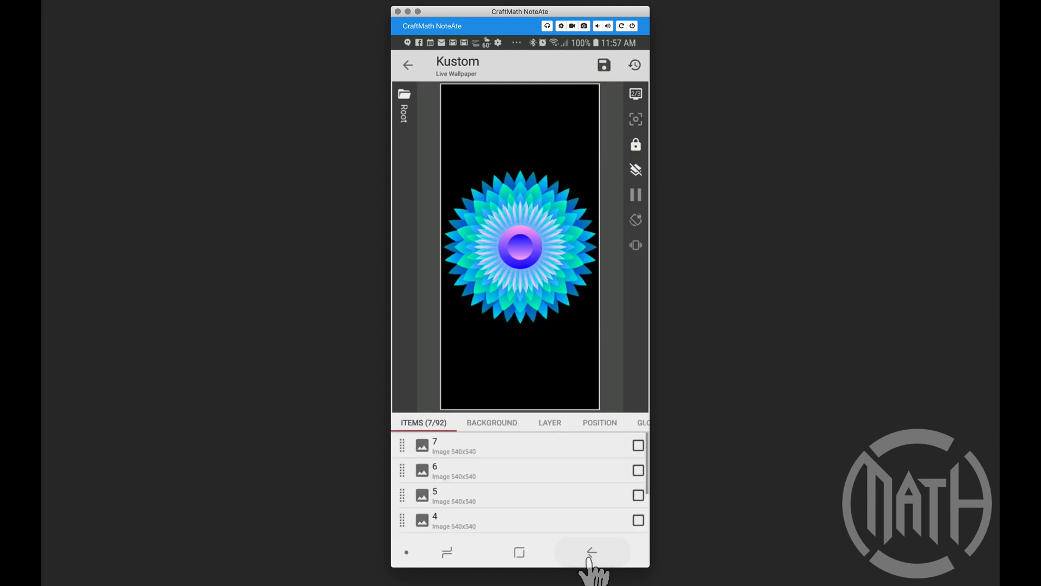
Step: Set image layer 6's delay to $gv(delay)/10*6$ and return to Root
click(593, 552)
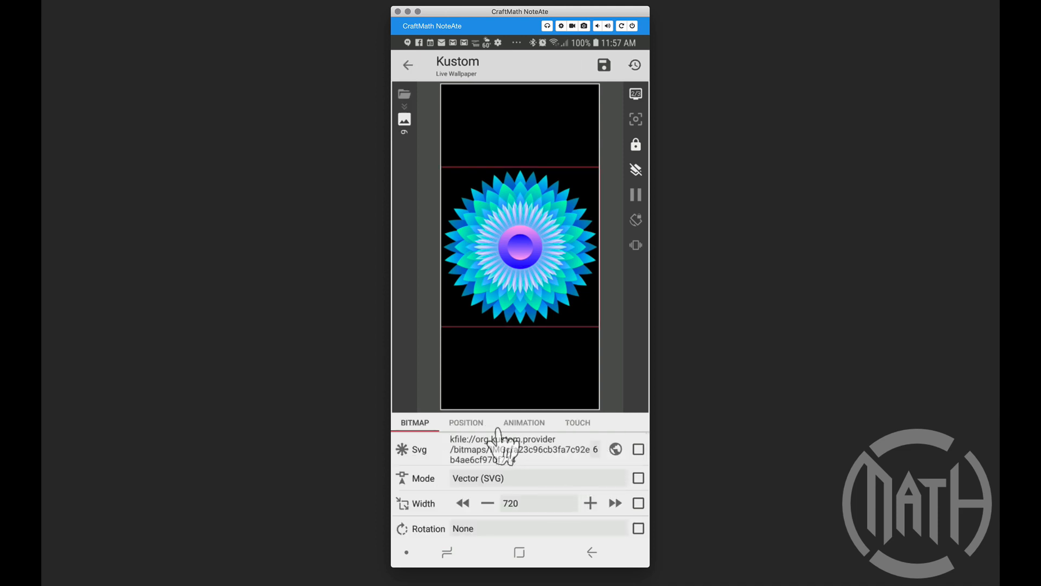
click(523, 422)
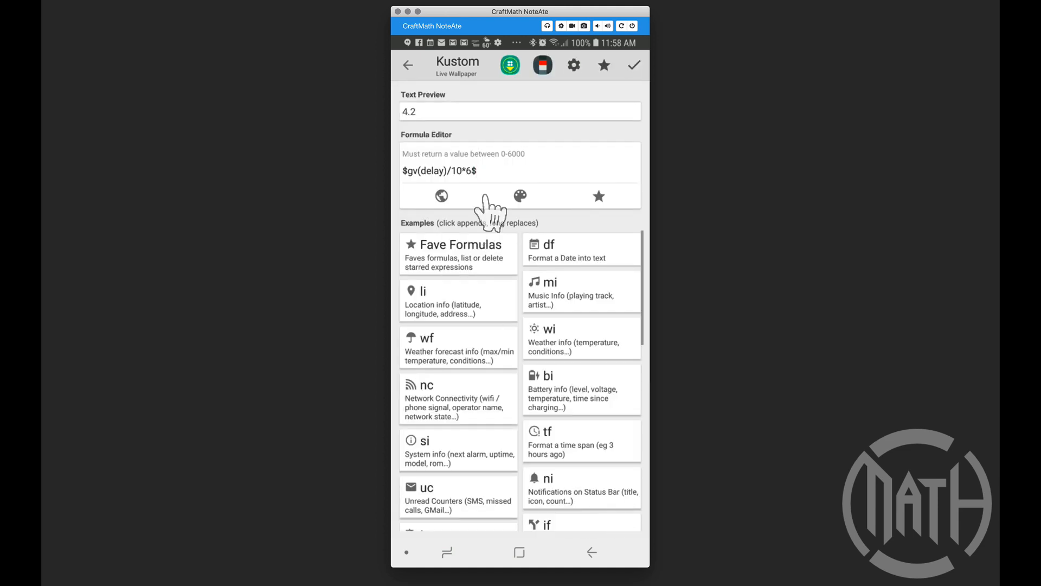
click(591, 553)
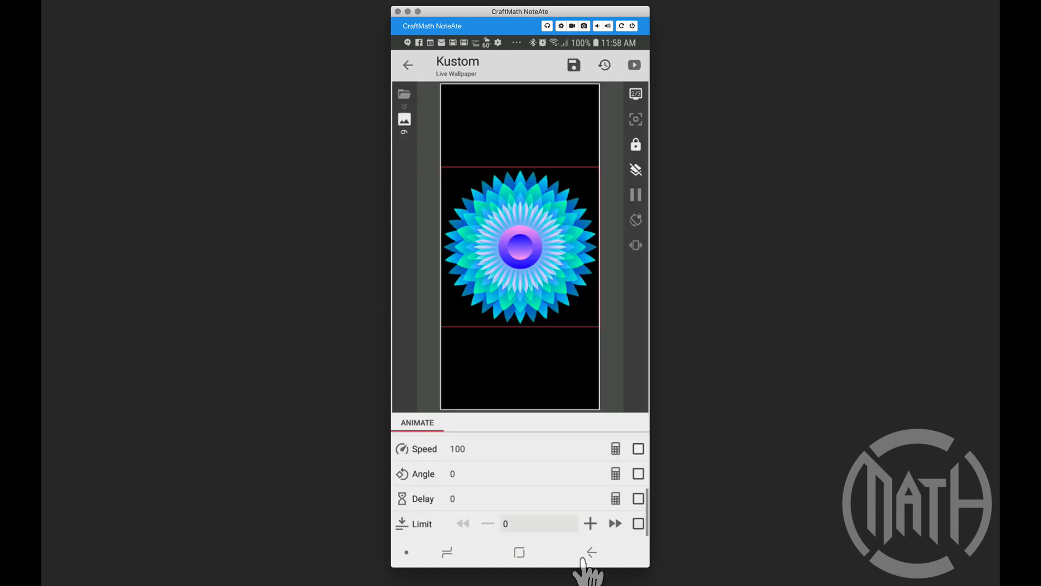
click(591, 551)
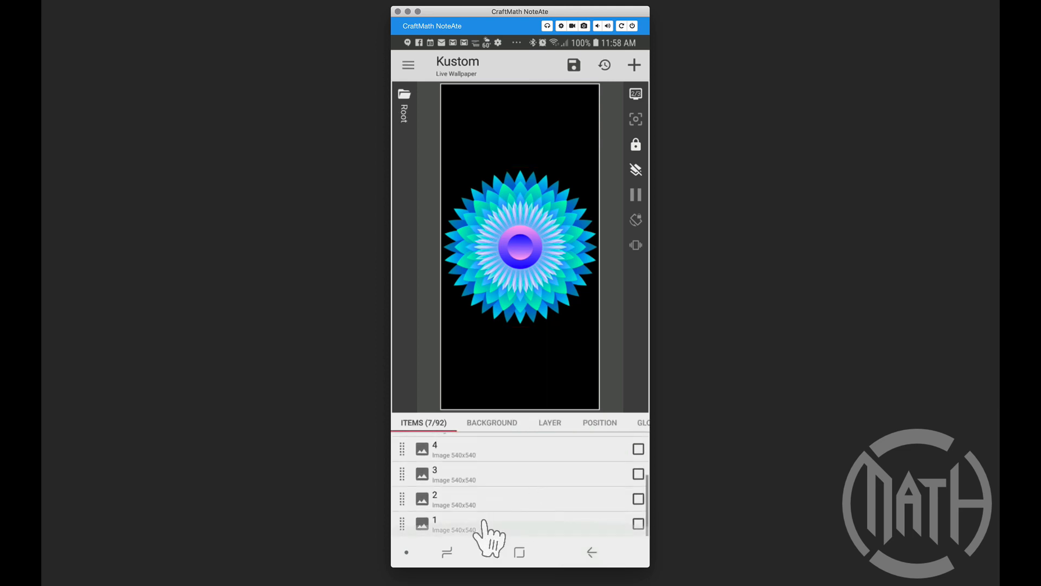
Step: Set image layer 1's delay to $gv(delay)/10*1$, previewing 0.7
click(434, 525)
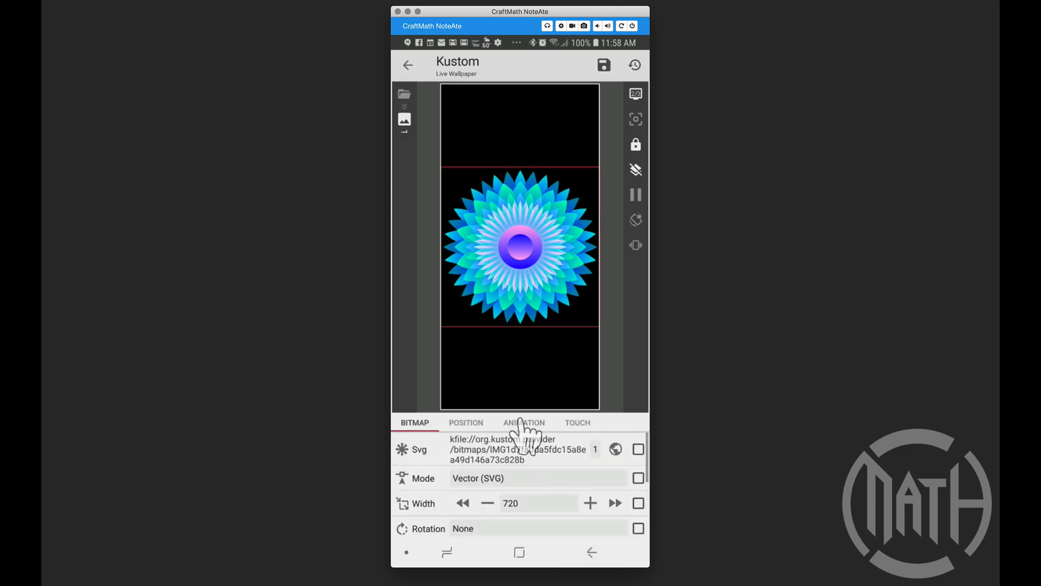
click(523, 422)
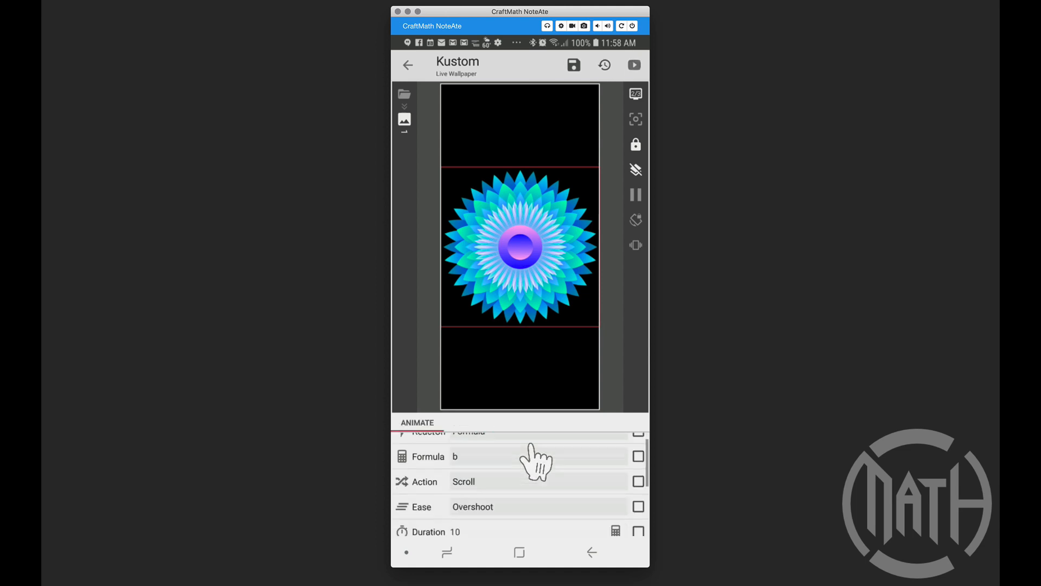
scroll(down, 3)
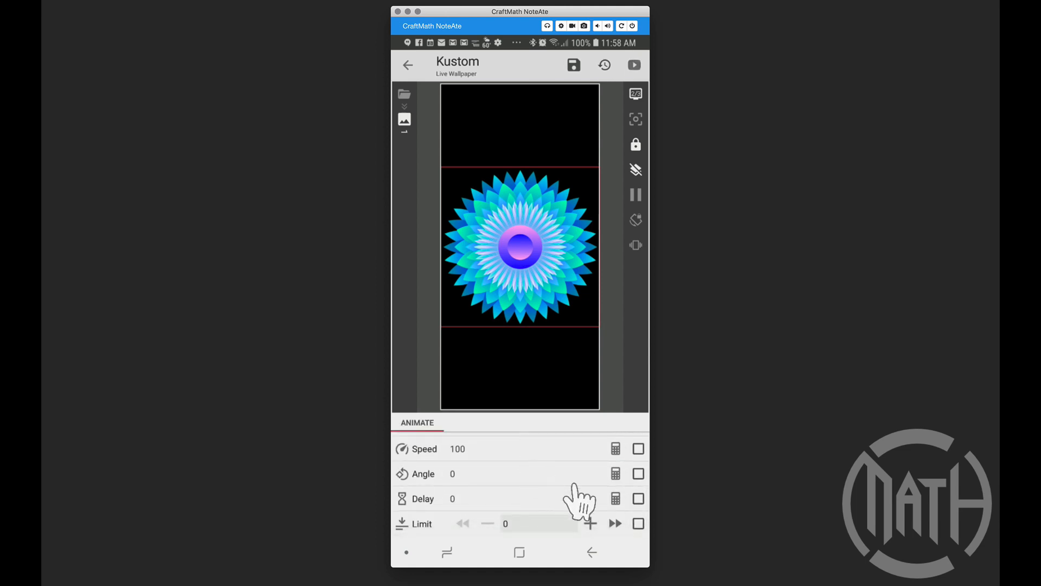
click(615, 497)
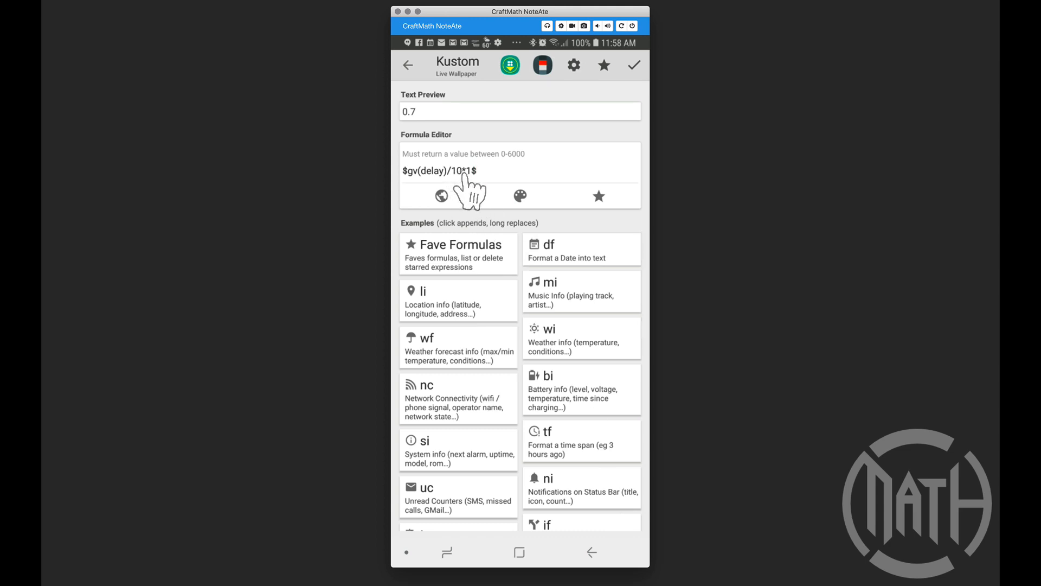
mouse_move(475, 193)
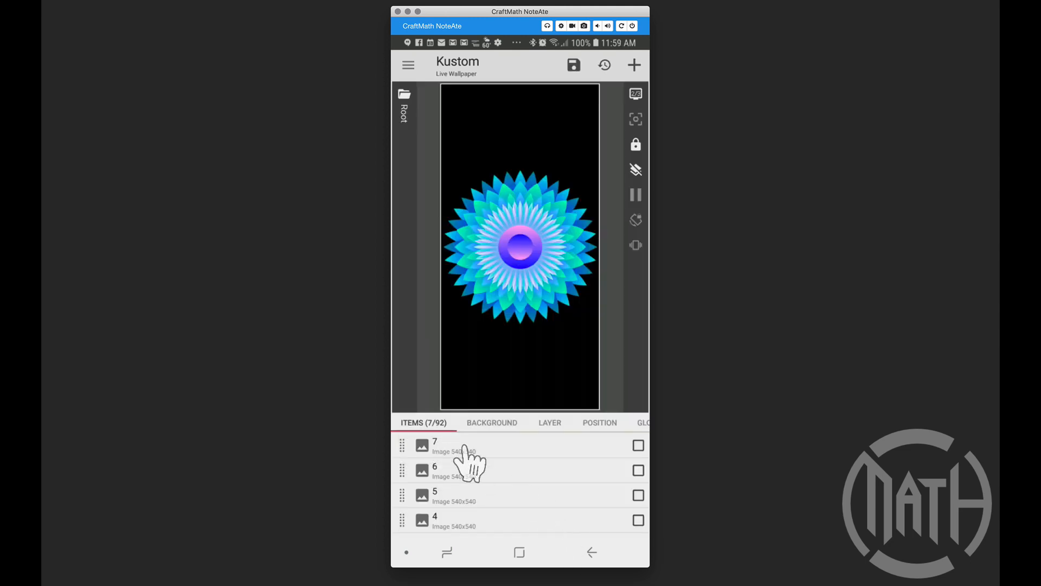
Step: Apply the Black And White bitmap filter to image layer 7
click(434, 444)
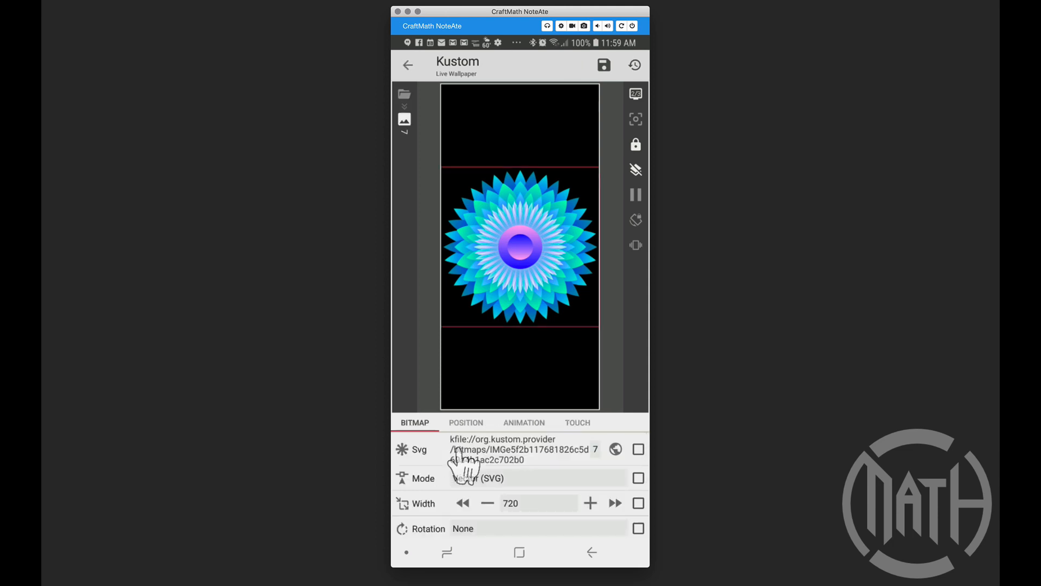
scroll(down, 3)
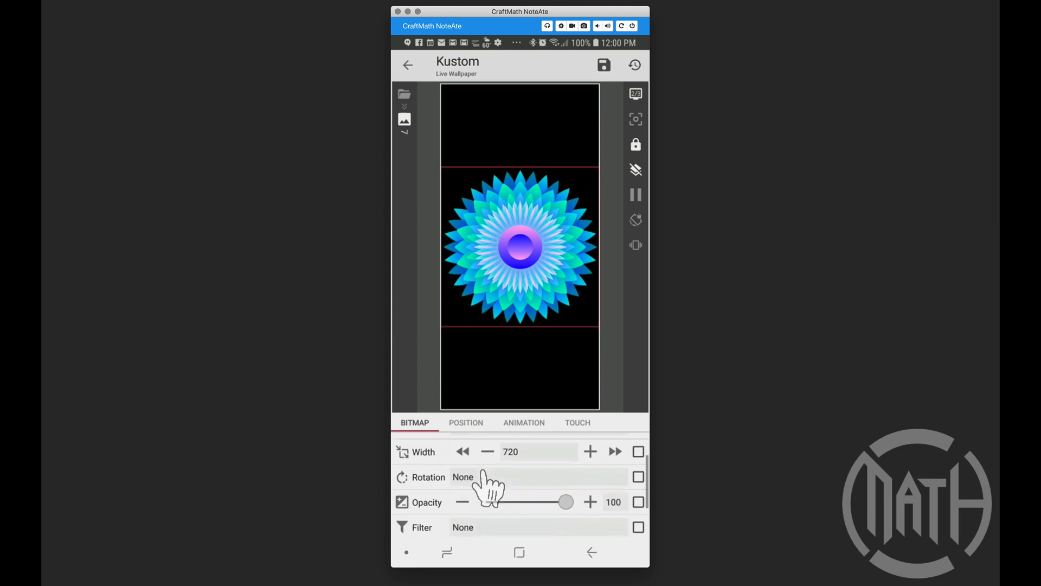
click(463, 527)
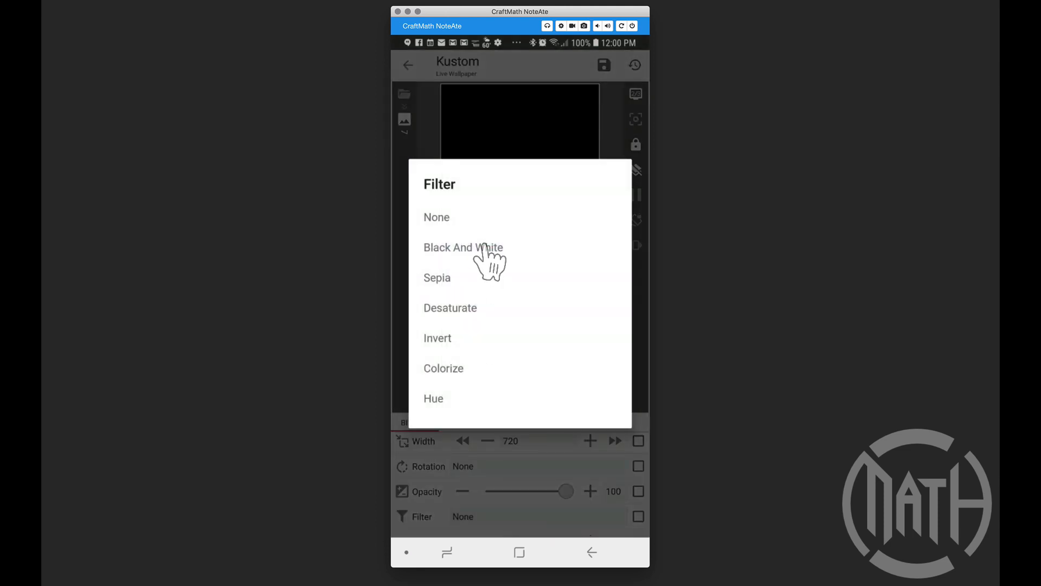
click(463, 246)
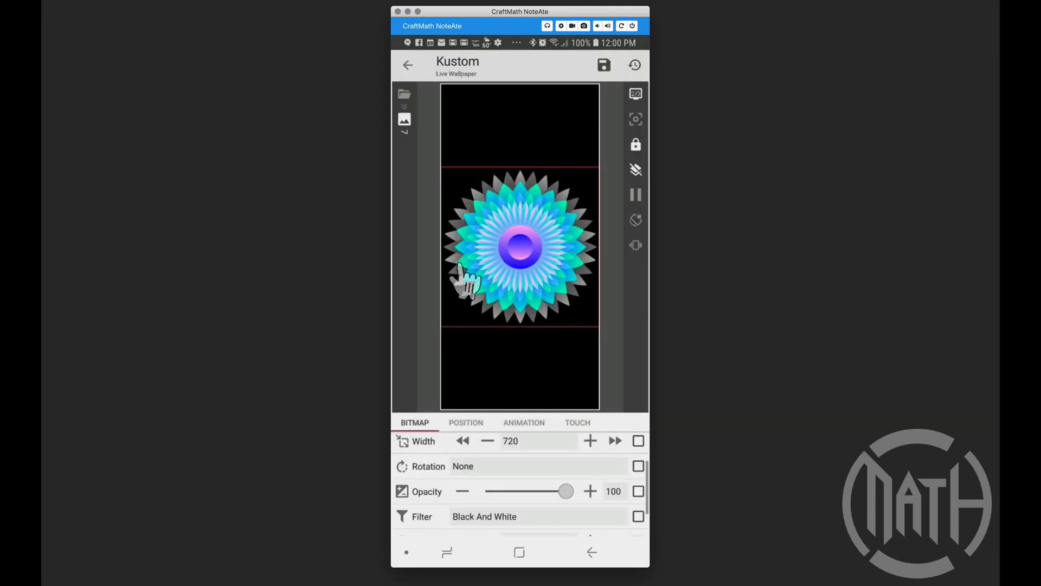
mouse_move(511, 332)
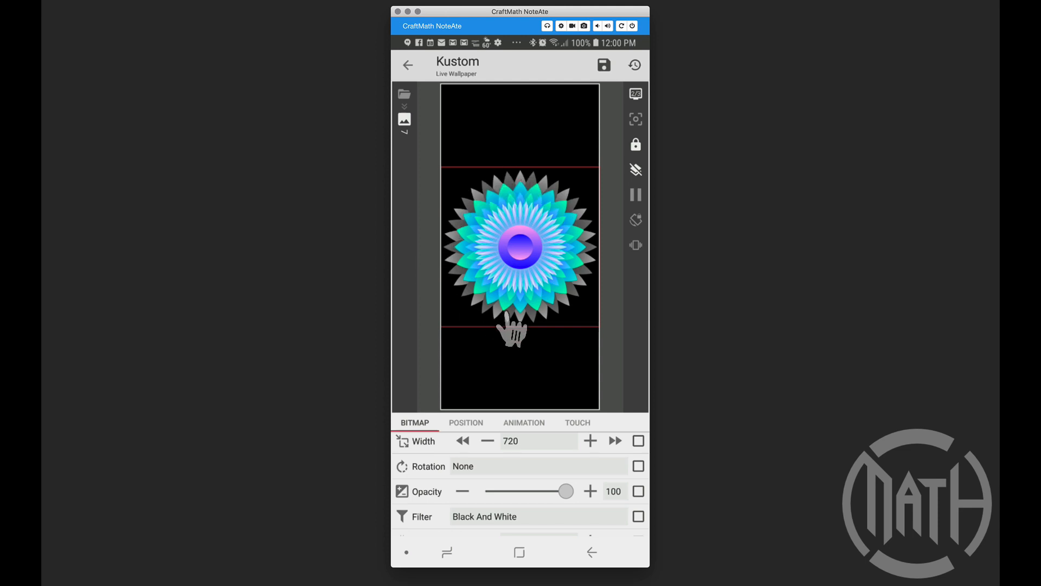
mouse_move(486, 232)
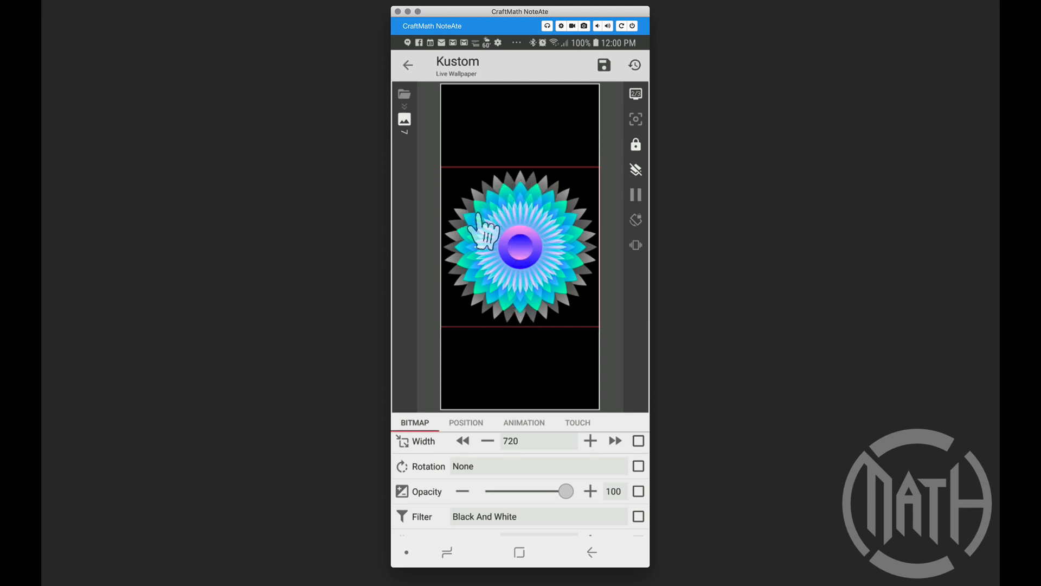